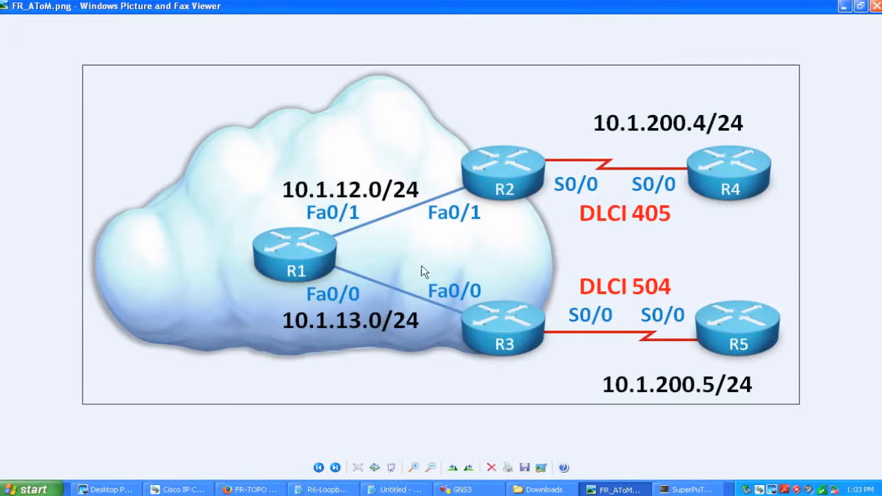
mouse_move(426, 201)
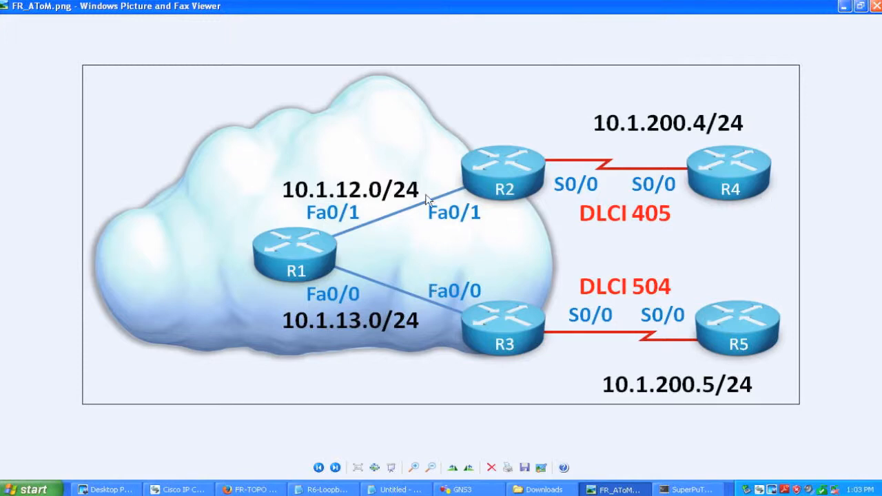
mouse_move(435, 207)
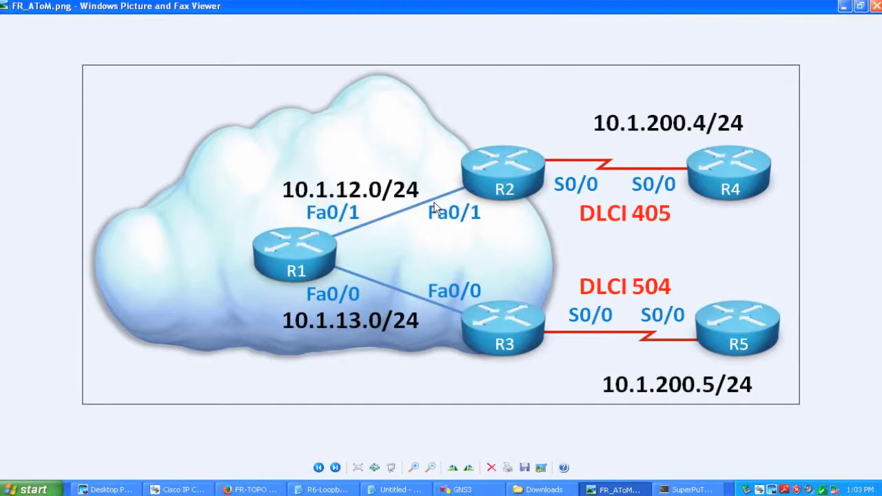
Step: On R1, list the MPLS LDP neighbors, confirming peers 2.2.2.2 and 3.3.3.3
left_click(689, 489)
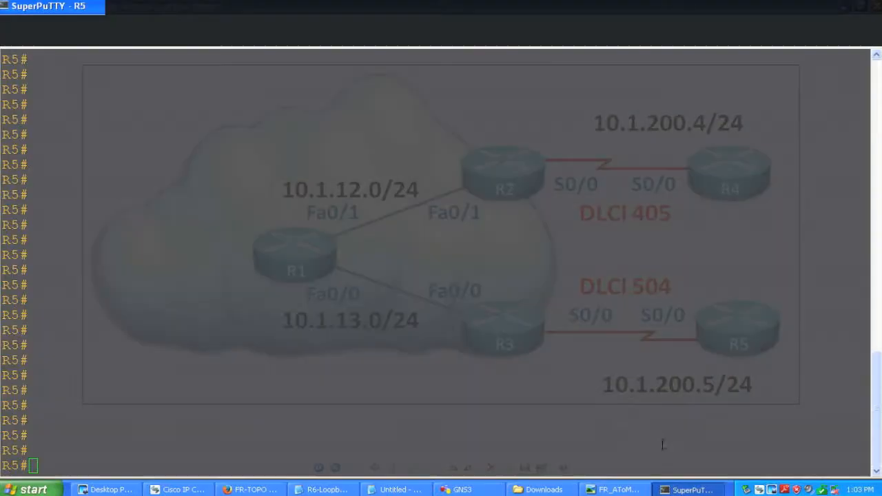
left_click(19, 39)
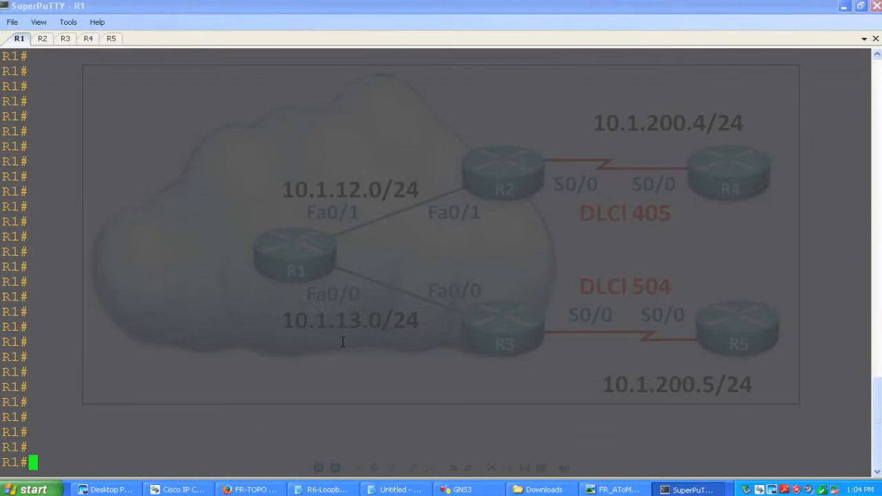
type("show mpls ldp neighbor")
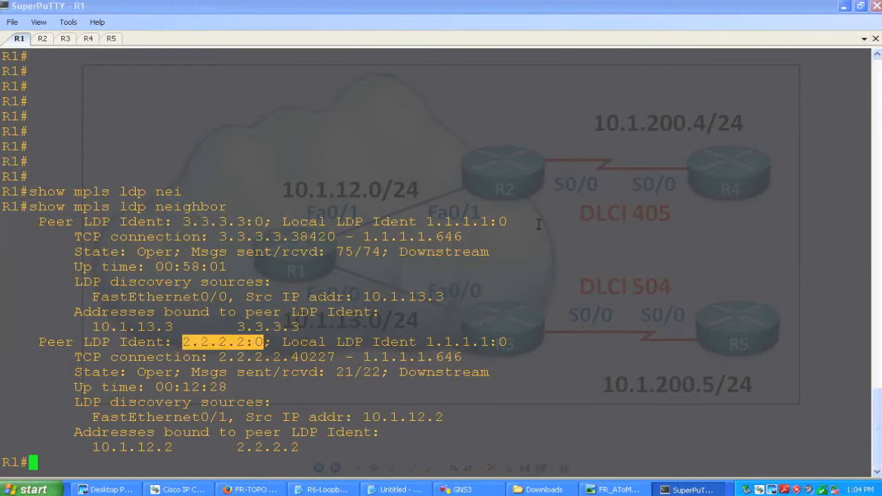
Step: Show R1's OSPF routes and highlight the route to 3.3.3.3
type("show")
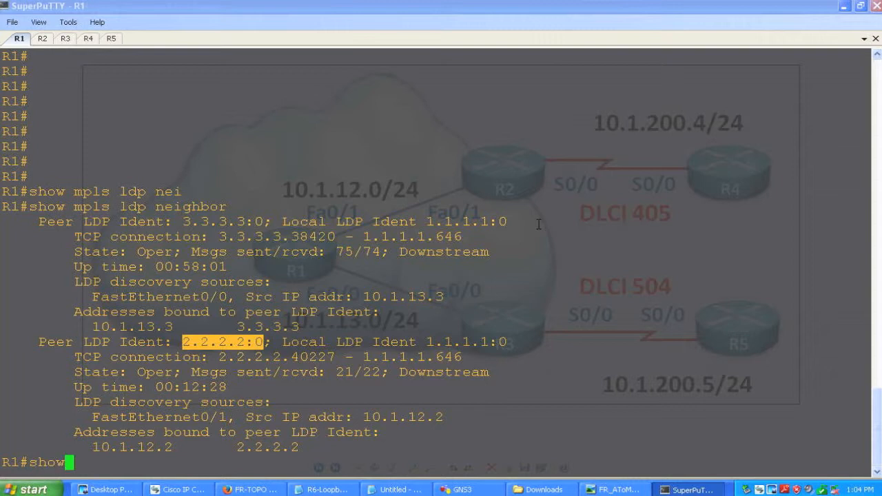
type("ip")
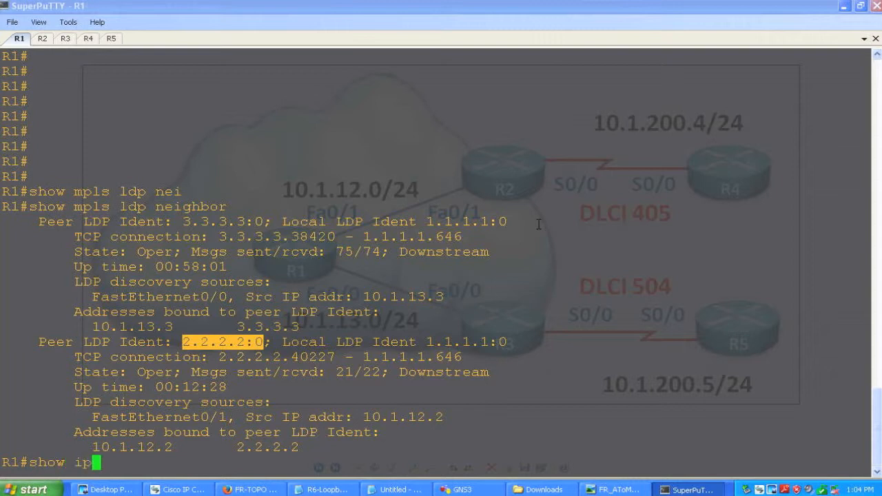
type("route ospf")
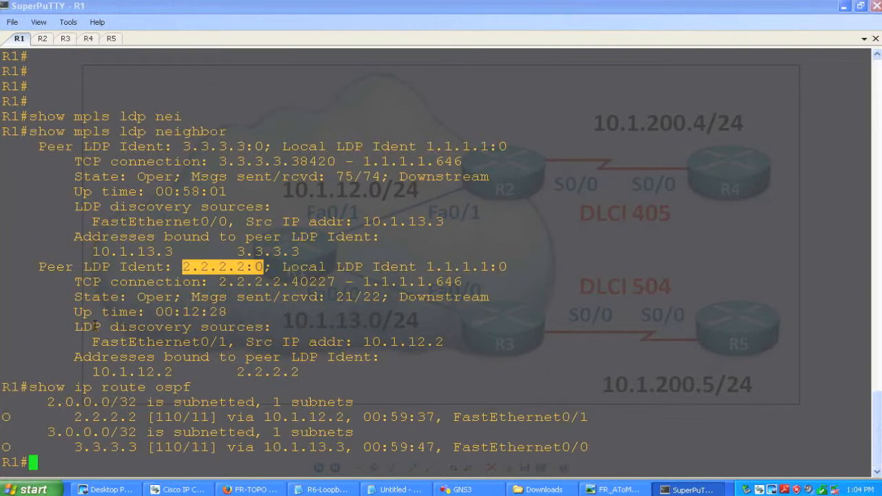
double_click(105, 416)
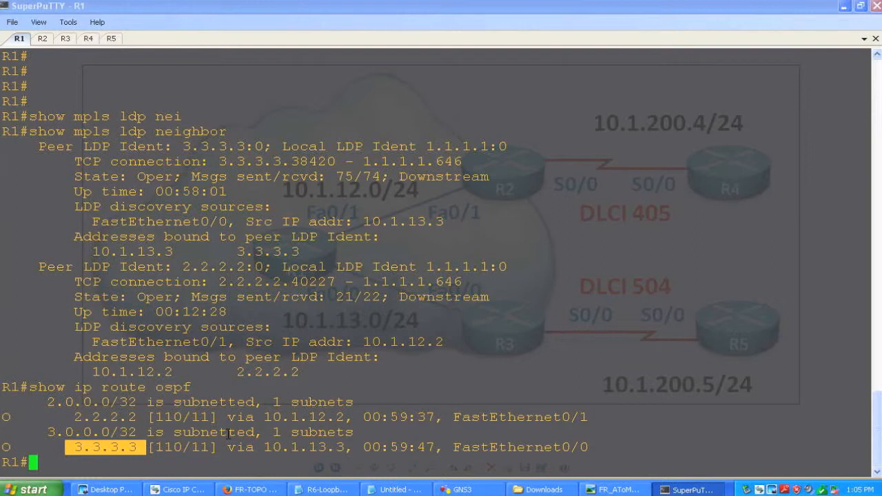
Step: From R2, ping 3.3.3.3 sourced from loopback 0, then start a traceroute to 3.3.3.3
left_click(41, 39)
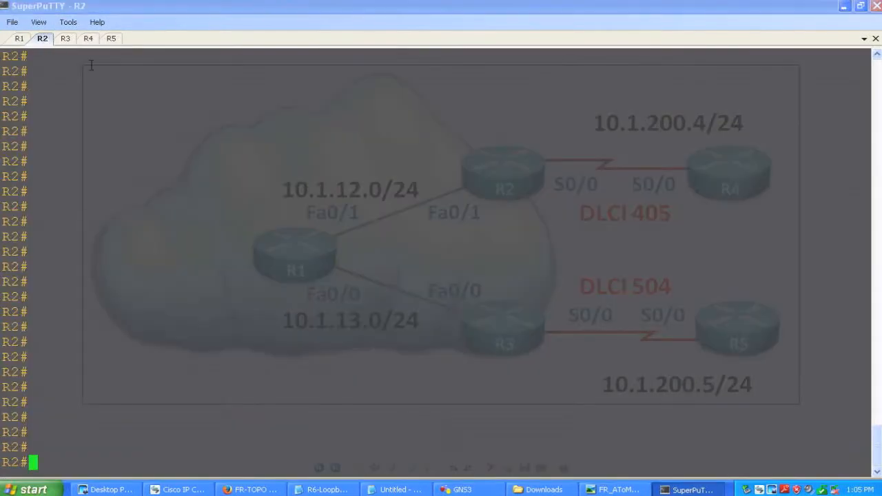
type("ping 3.3.3.3 source lo 0")
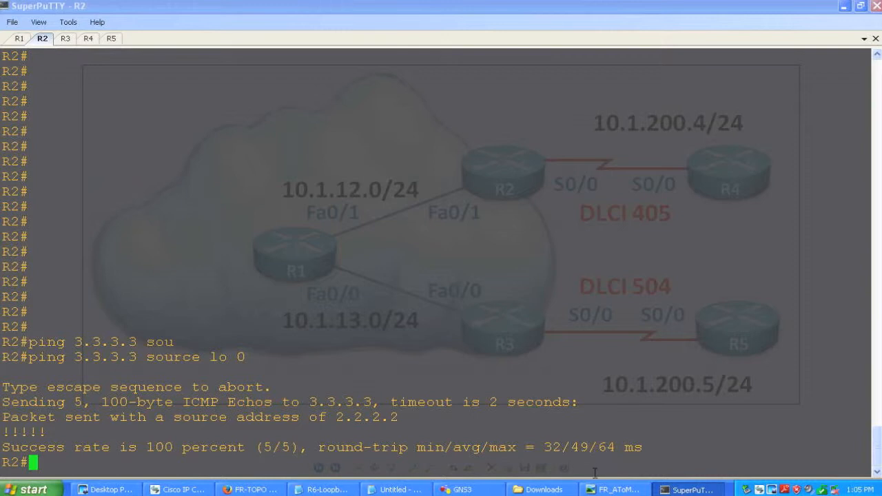
mouse_move(463, 314)
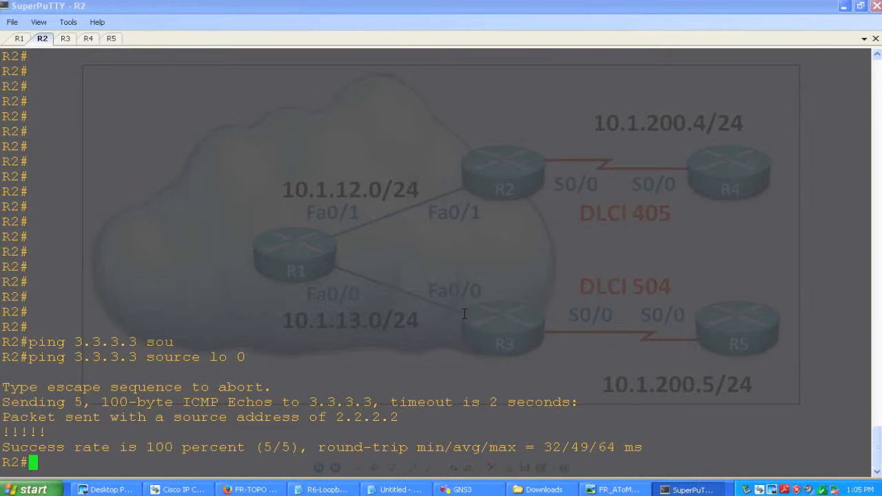
type("trou")
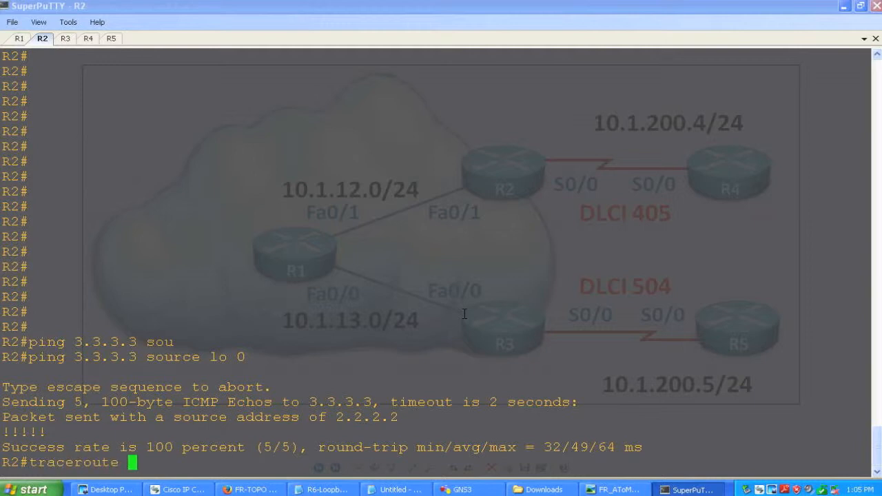
type("3.3.3.3")
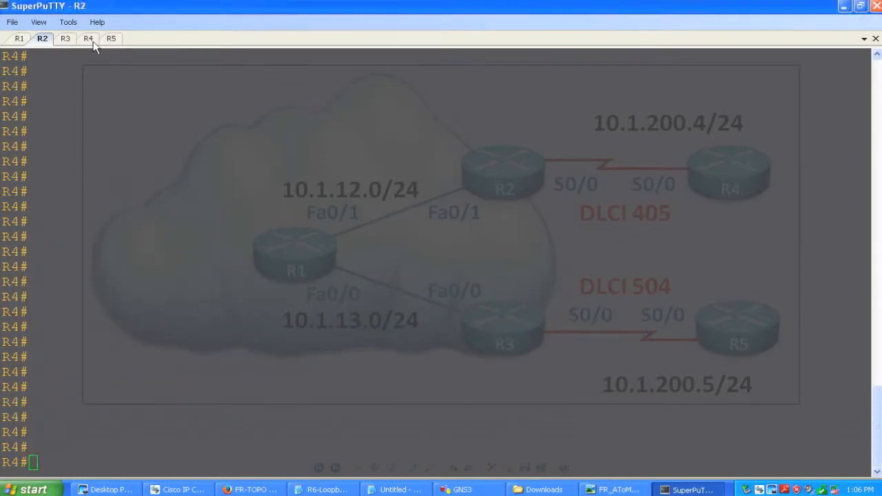
Step: On R4, show the frame map and highlight the DLCI 405 entry's deleted status
left_click(88, 39)
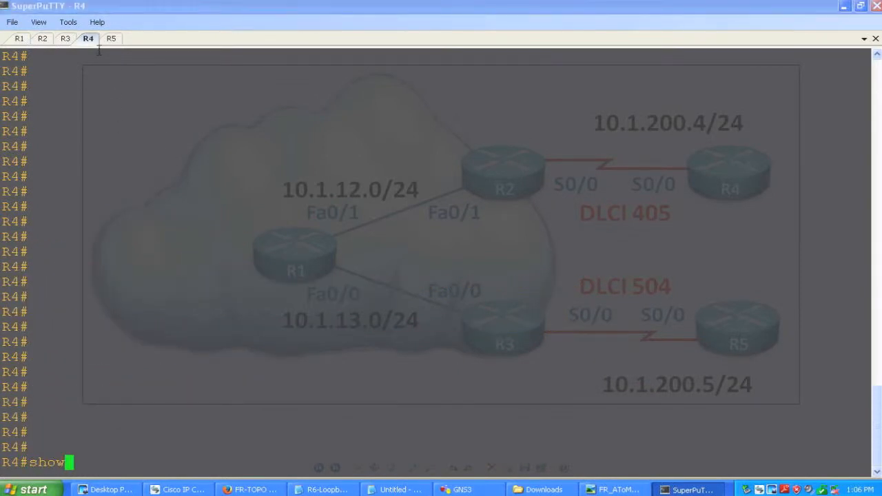
type("frame map")
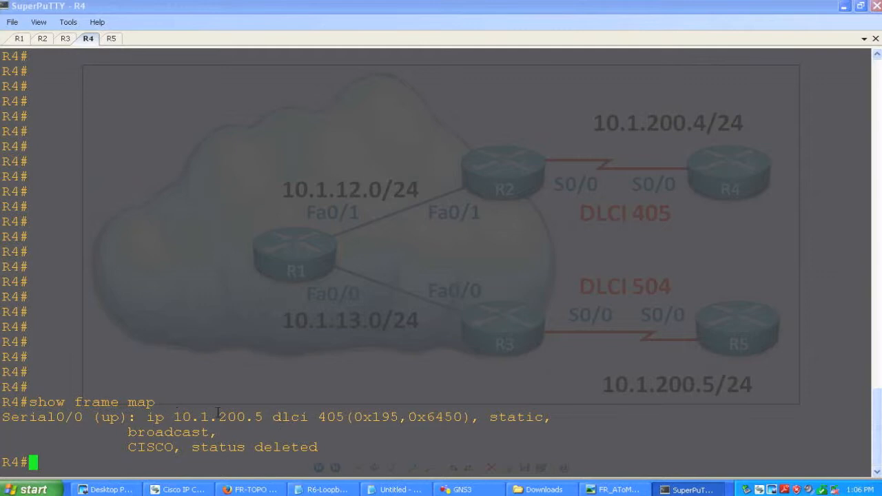
double_click(214, 416)
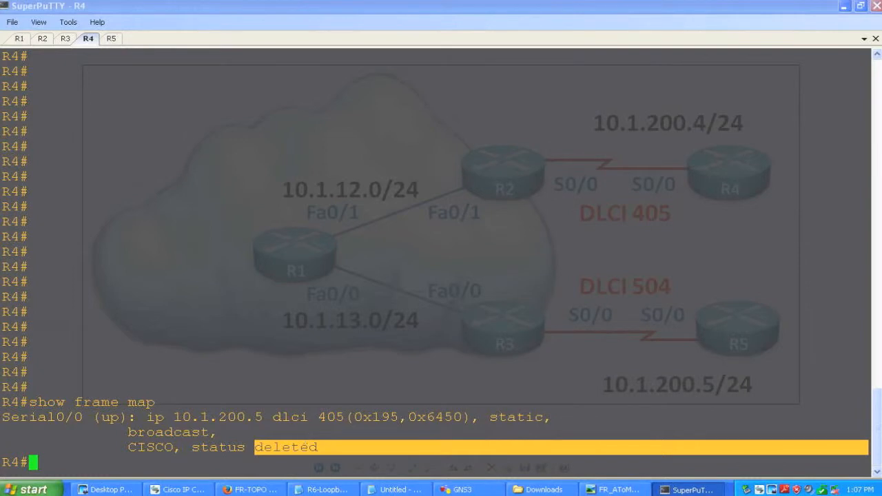
Step: Back on R2, show the frame maps and frame routes, both empty
left_click(41, 39)
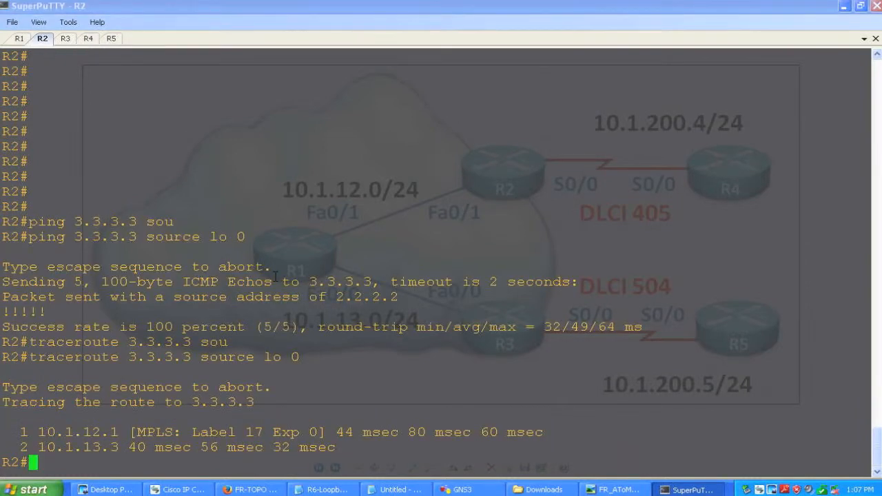
type("show")
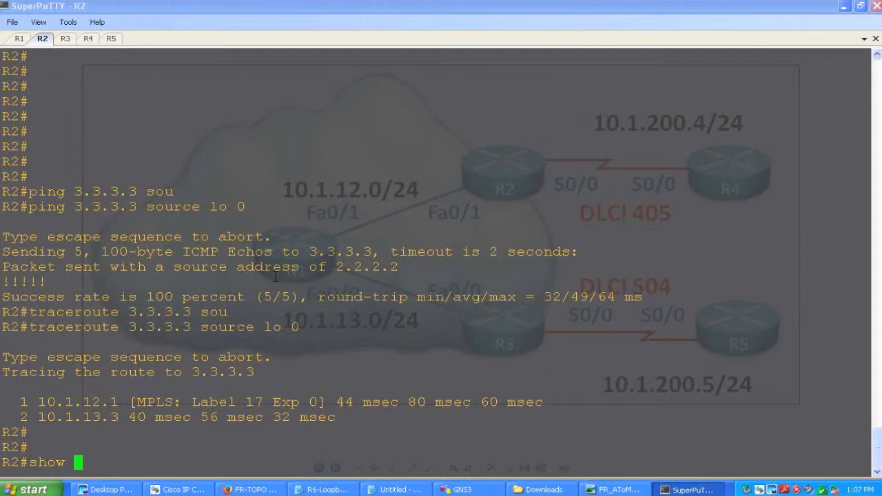
type("frame map")
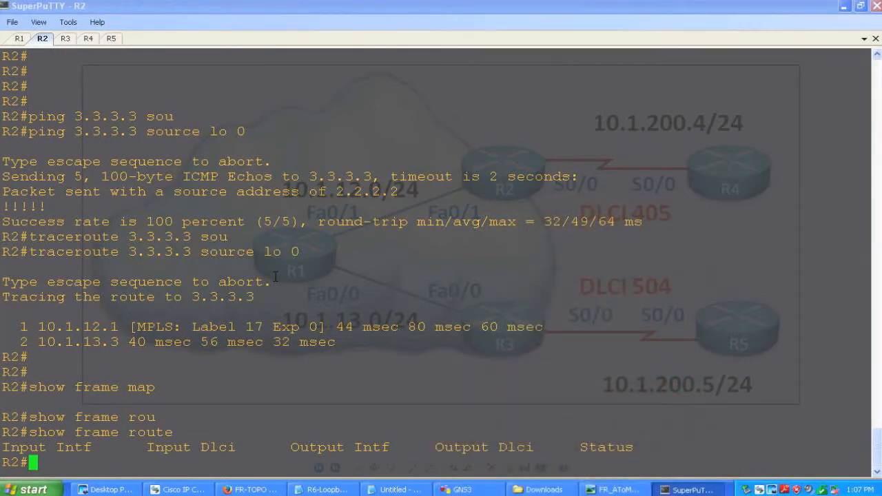
Step: Enter R2 configuration and enable frame-relay switching globally
type("conf")
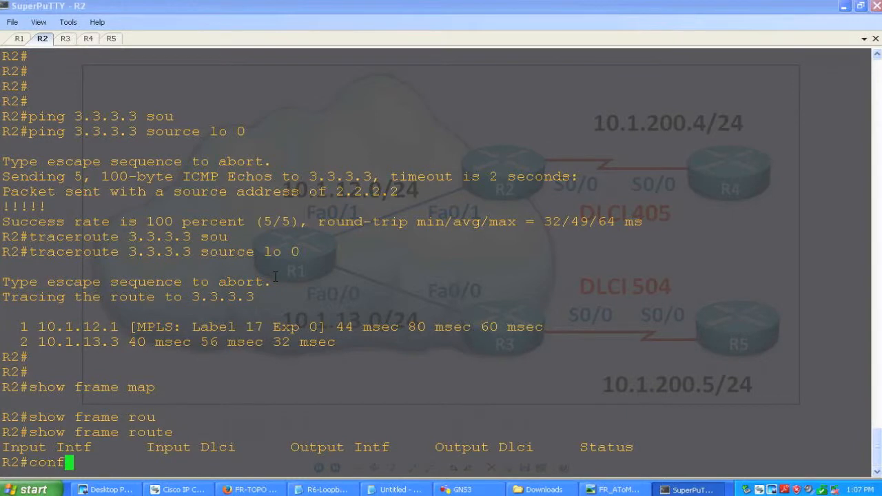
type("frame-relay")
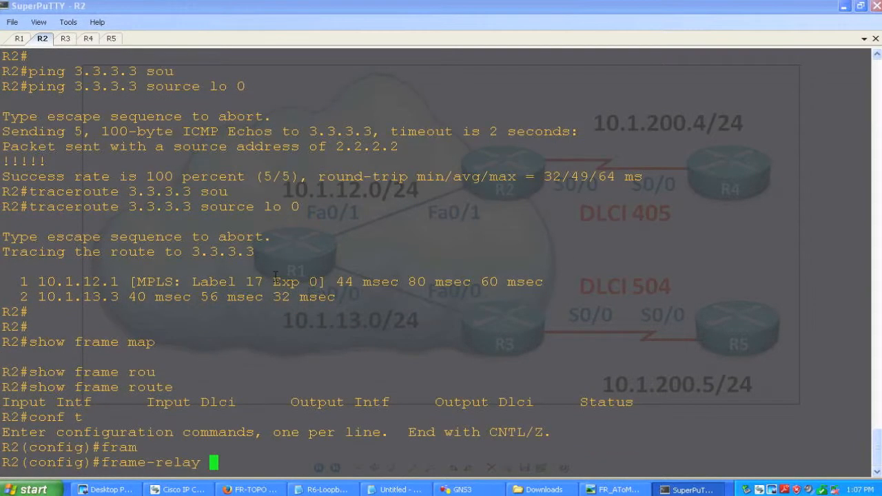
type("switching")
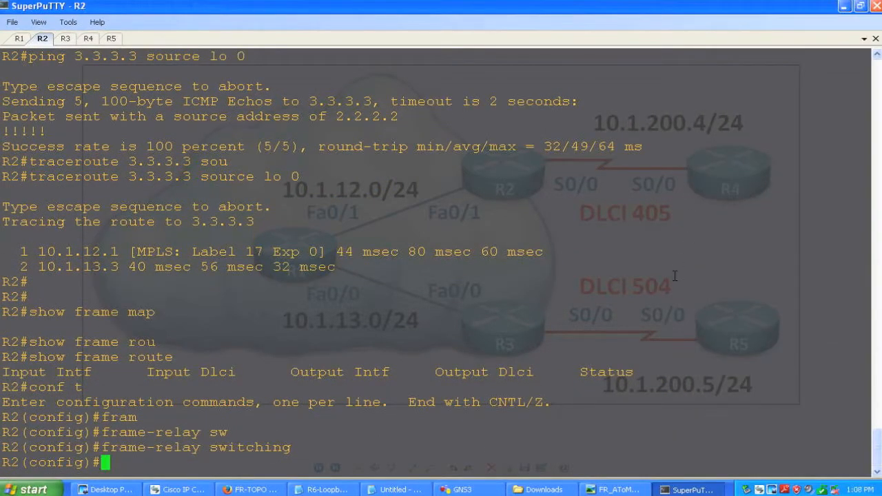
Step: Make Serial0/0 Frame Relay encapsulation, DCE interface type, inverse ARP off, and no shutdown
type("int s0/0")
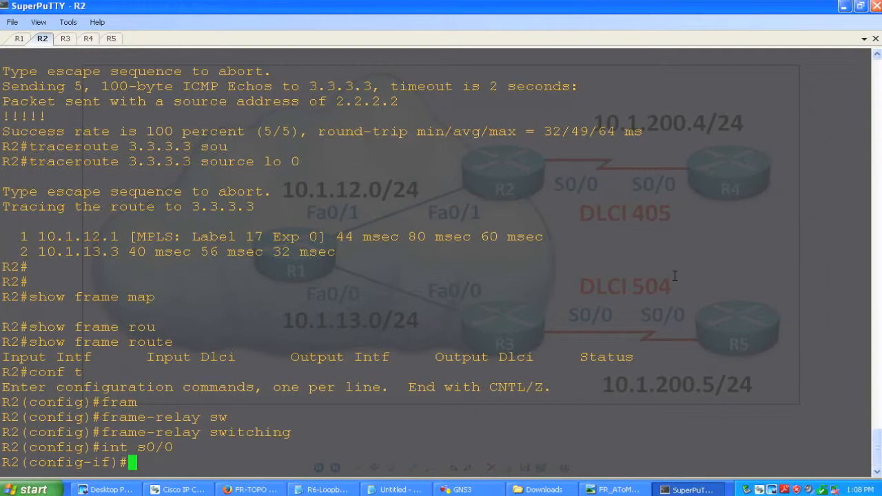
type("encapsulation frame-relay")
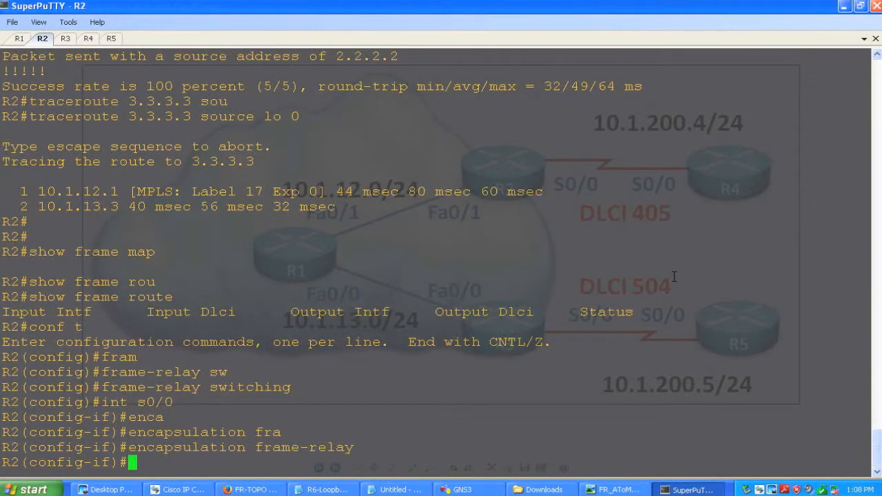
type("no frame-relay inverse-arp")
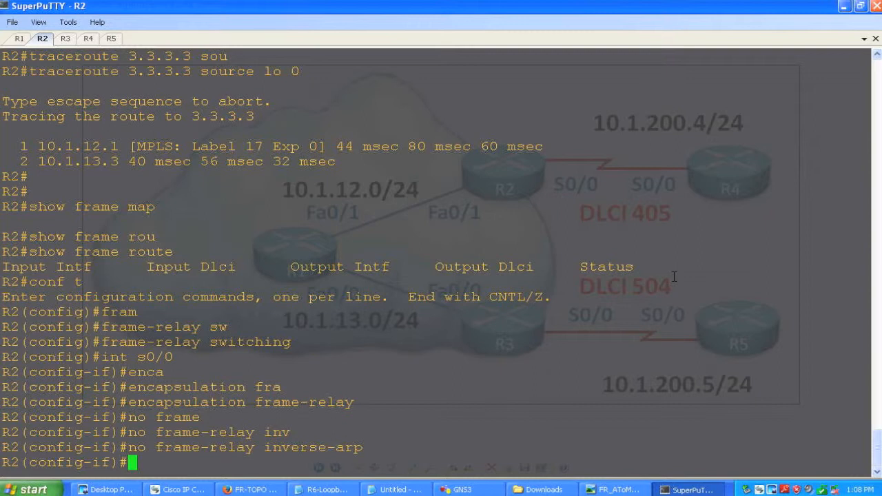
type("f")
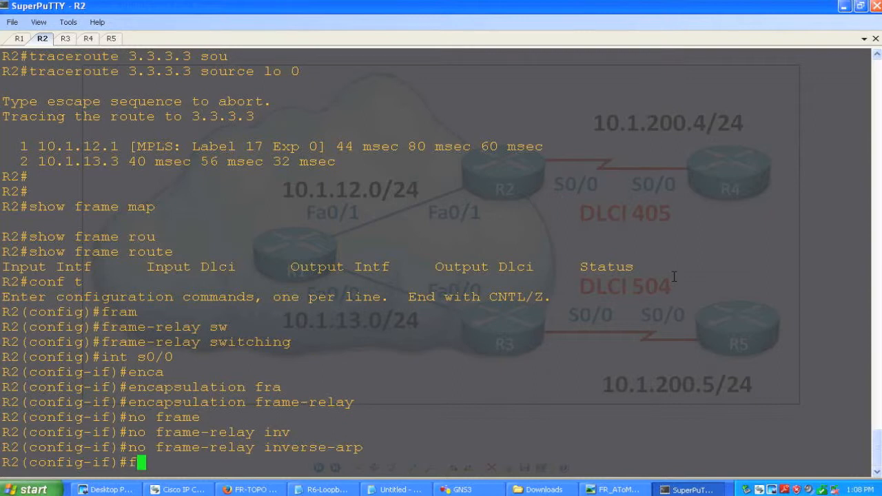
type("rame-relay intf-type")
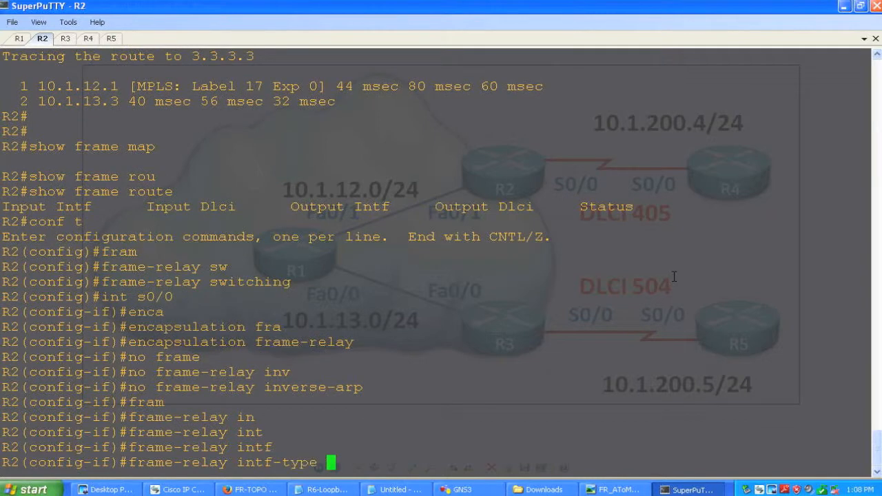
type("dce")
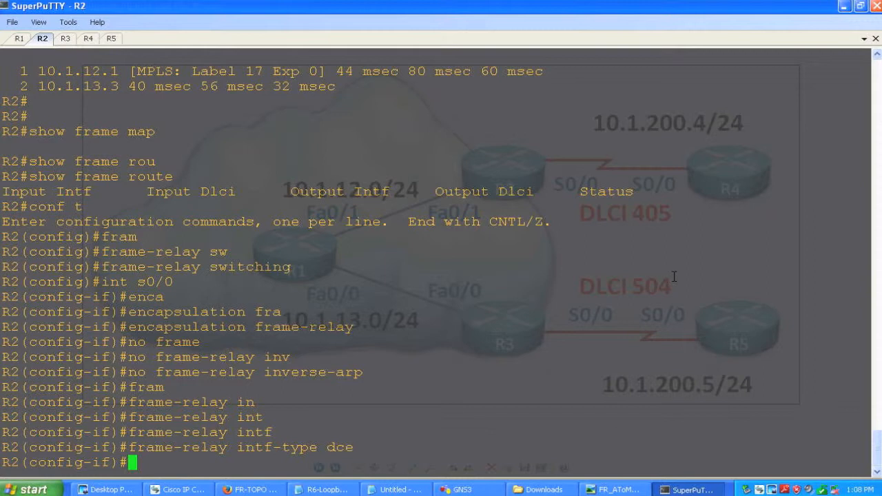
type("no")
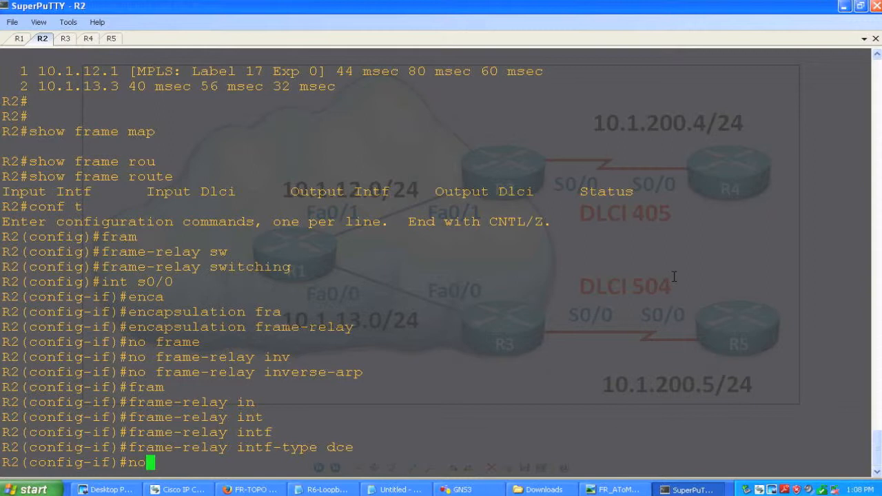
type("no shut")
type("connect")
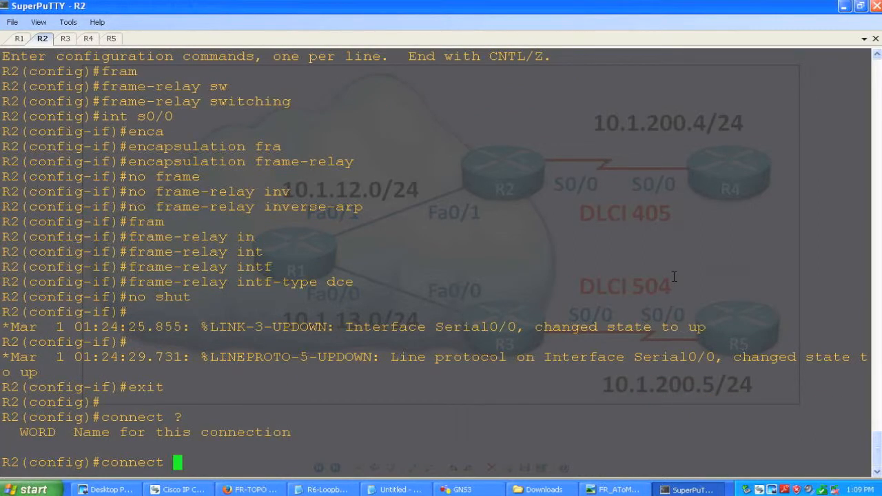
Step: Enter 'connect R2-R3 serial 0/0 405 l2transport' to create the layer-2 connection
type("R0")
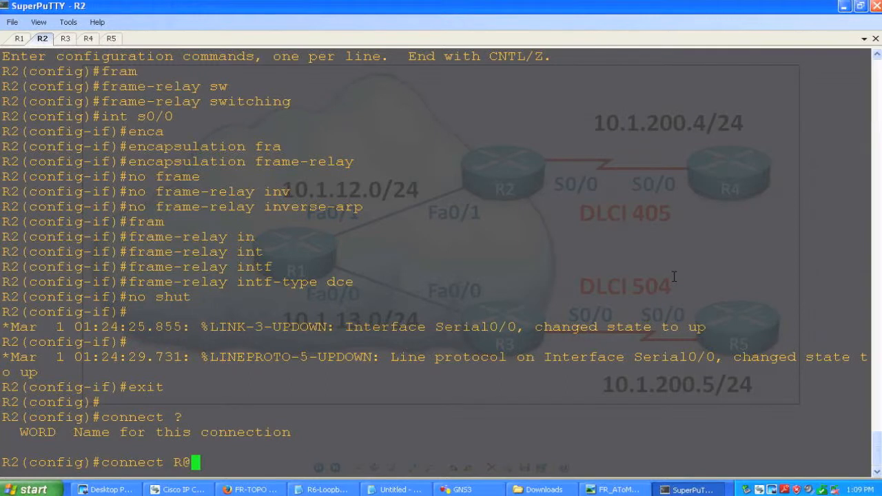
type("2-R3")
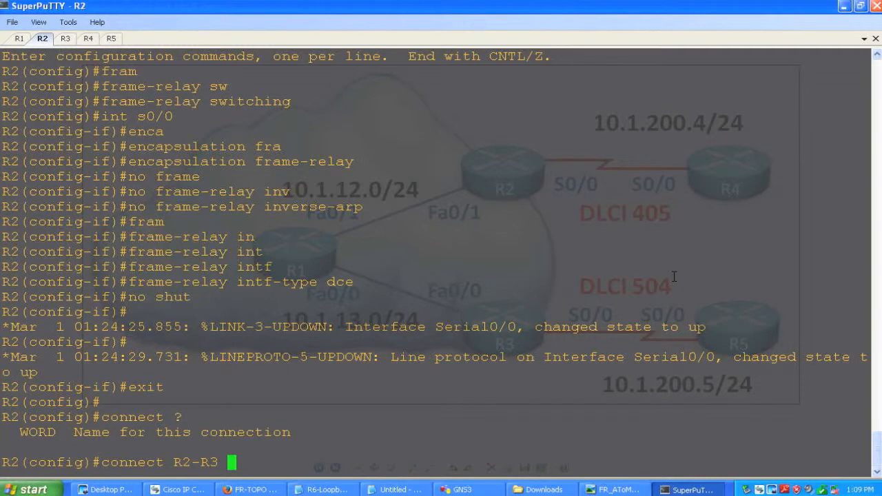
type("?")
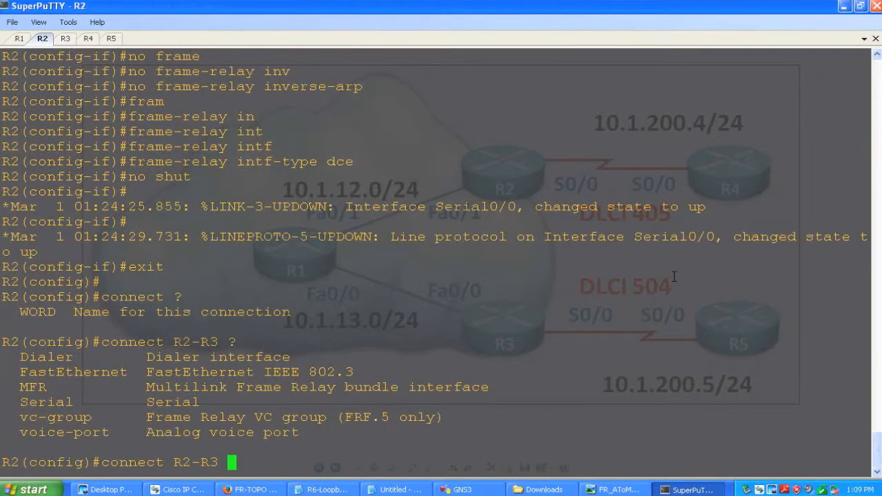
type("serial 0/0")
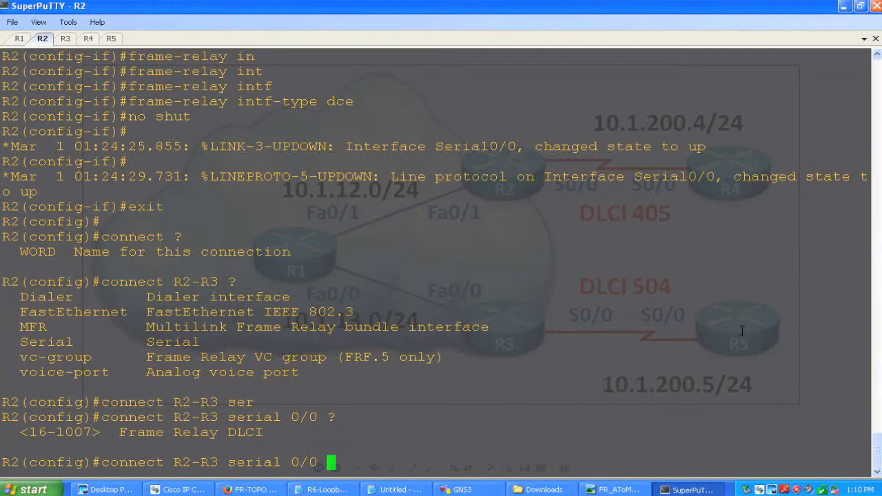
mouse_move(543, 333)
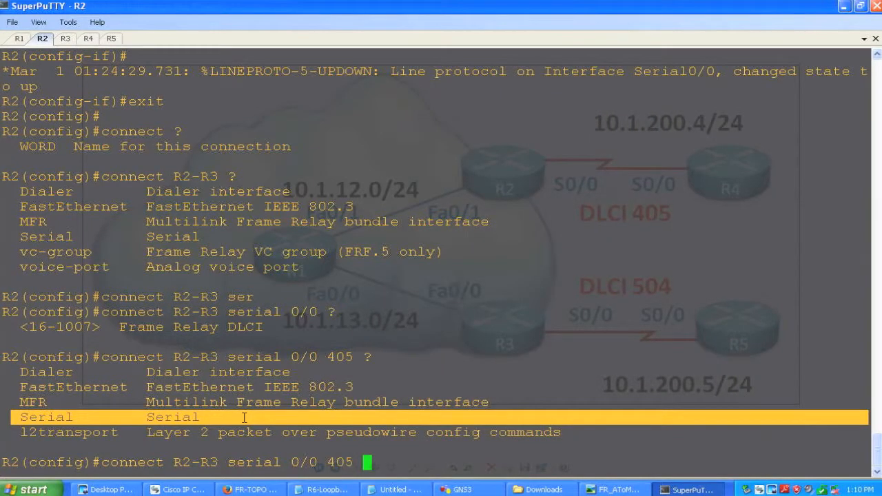
type("12")
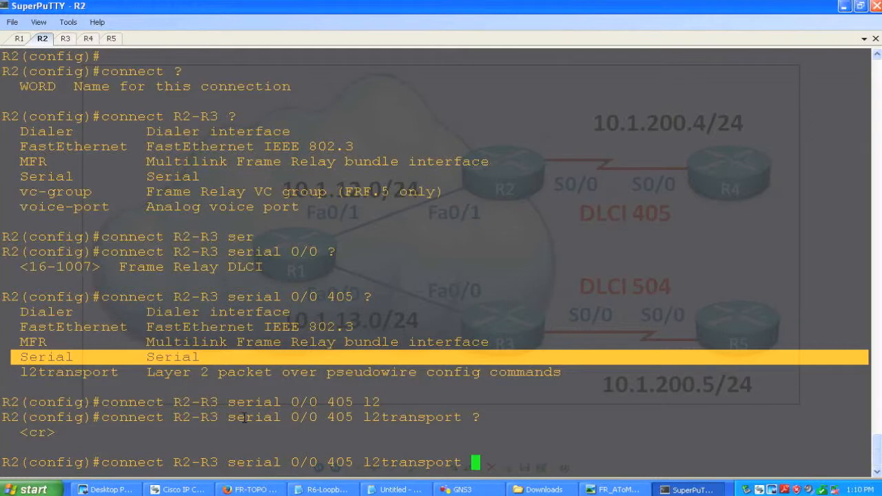
key("enter")
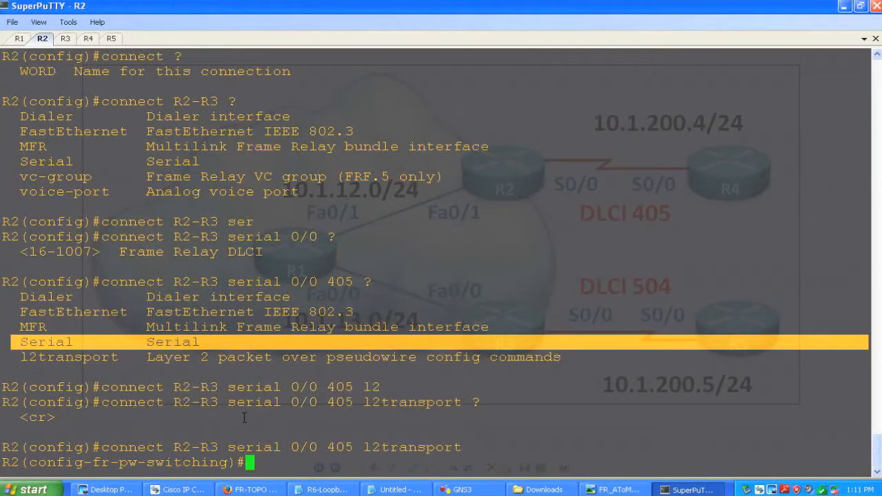
Step: Configure xconnect to 3.3.3.3 with VC ID 200 and MPLS encapsulation, then exit config
type("x")
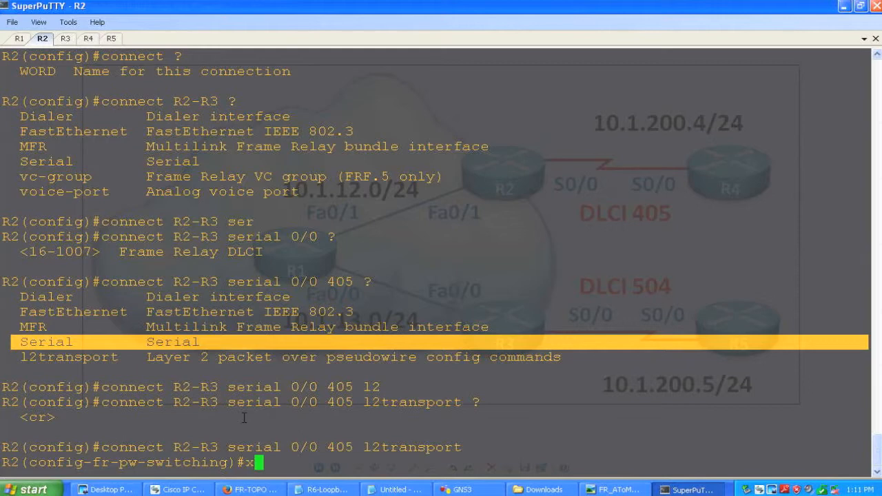
type("xconnect")
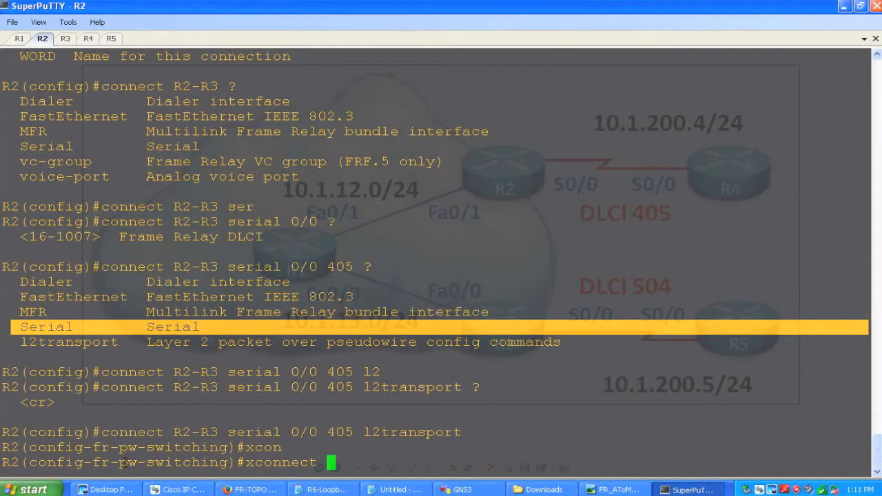
double_click(171, 463)
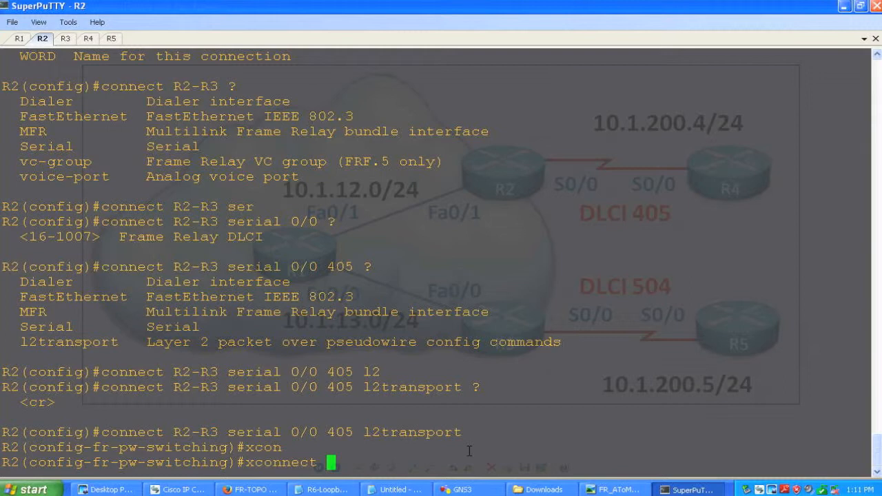
type("3.3.3.3")
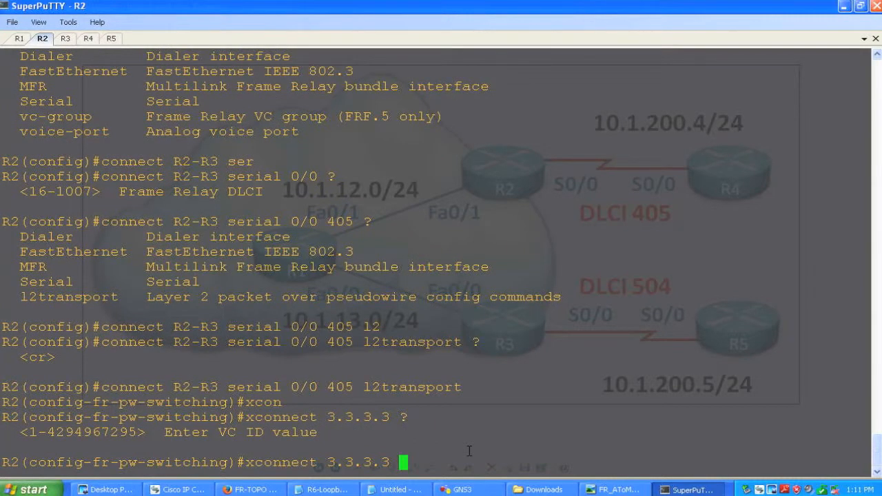
type("200 encapsulation")
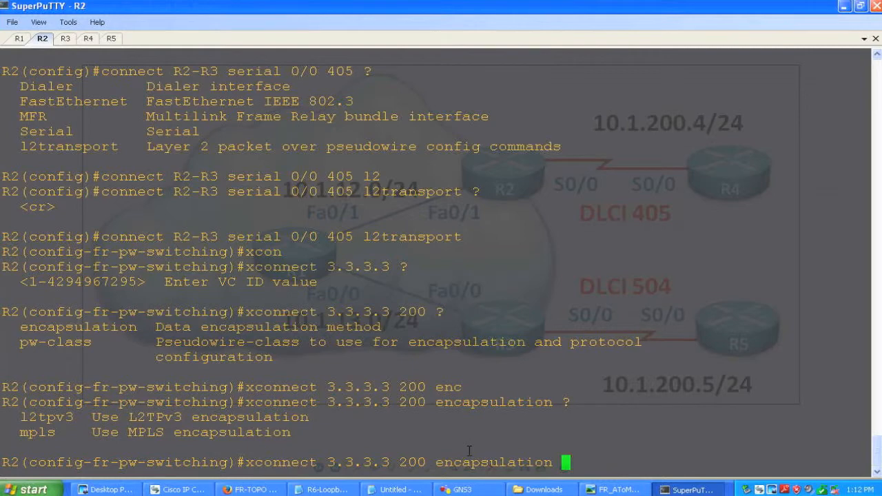
type("mpls")
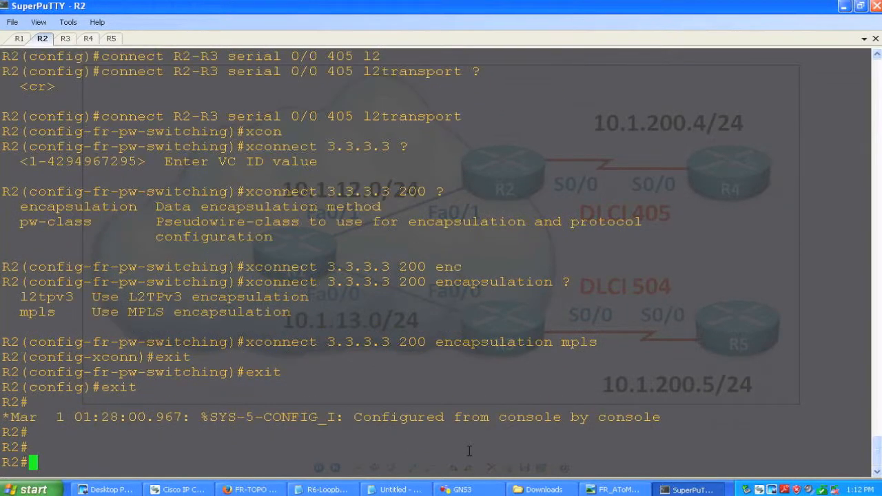
Step: Run 'show mpls l2transport vc' on R2, listing DLCI 405 to 3.3.3.3 VC 200 as down
type("show mpls l2transport")
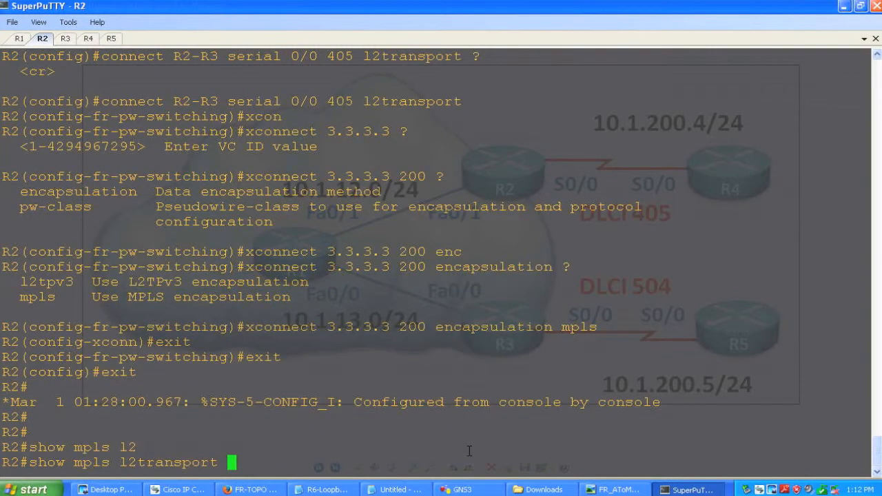
type("vc")
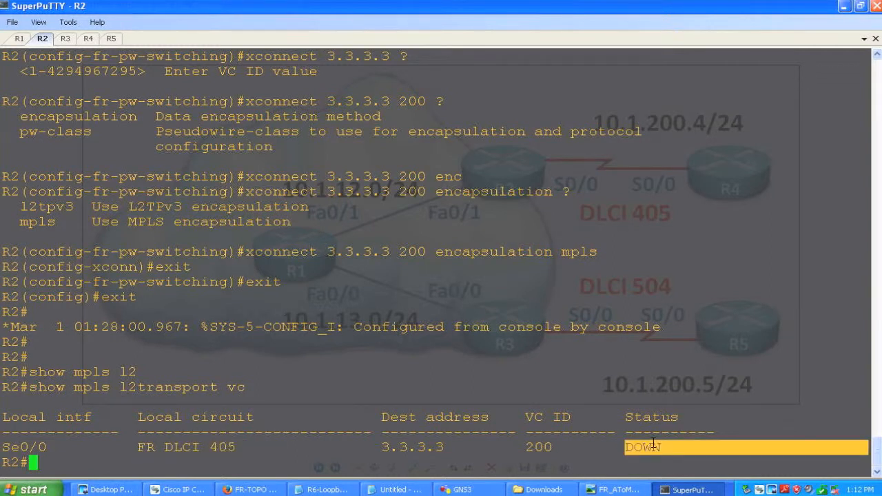
Step: On R4, show the frame map, now DLCI 405 to 10.1.200.5 defined but inactive
left_click(88, 39)
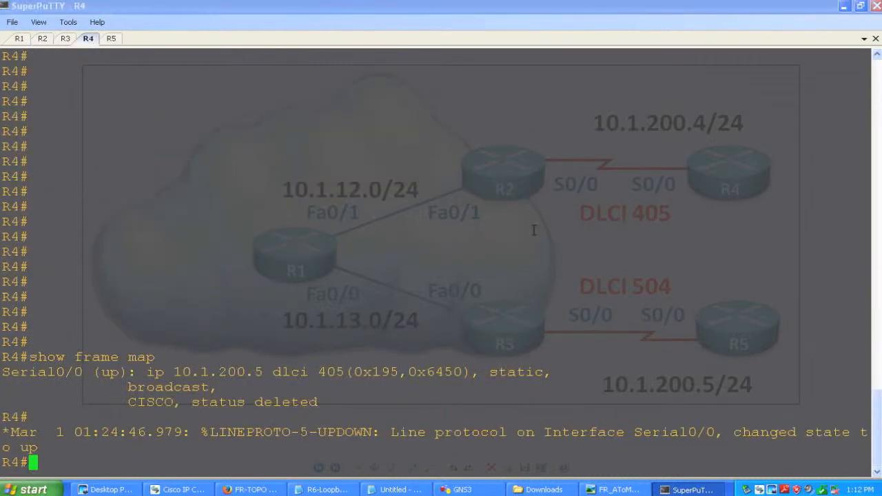
mouse_move(478, 212)
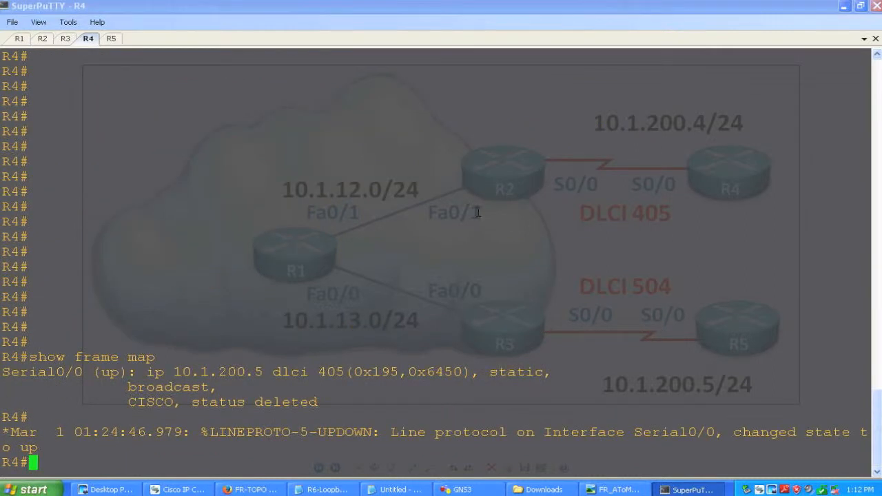
type("sh frame map")
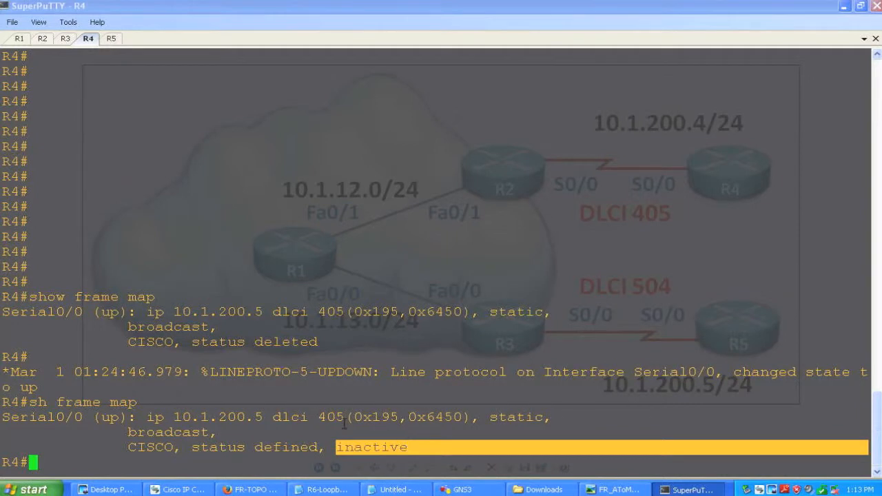
Step: On R3, enter configuration and enable frame-relay switching globally
left_click(65, 38)
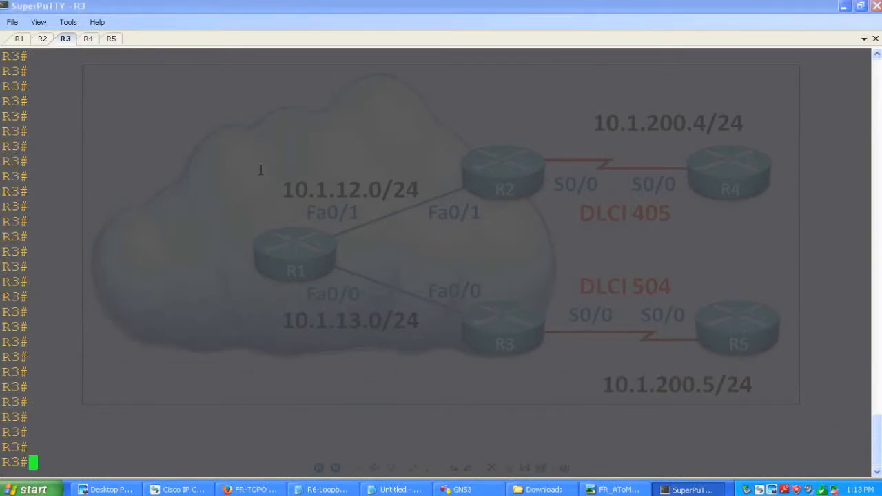
type("conf t")
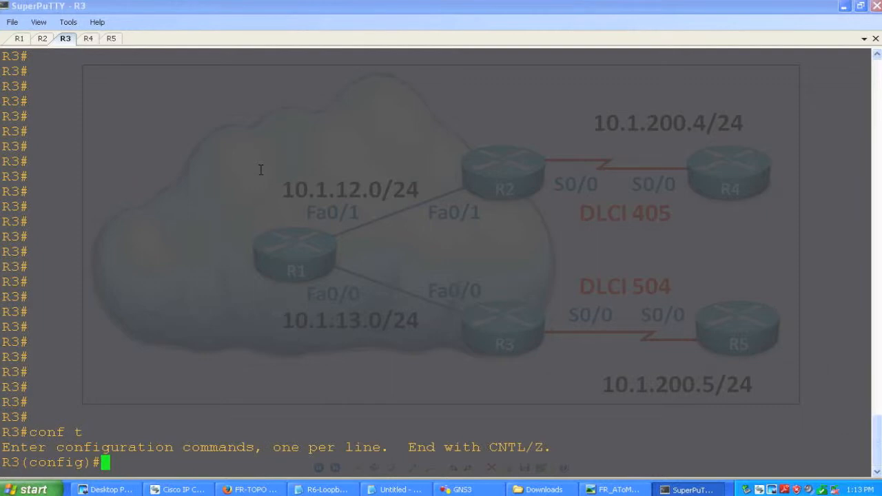
type("frame")
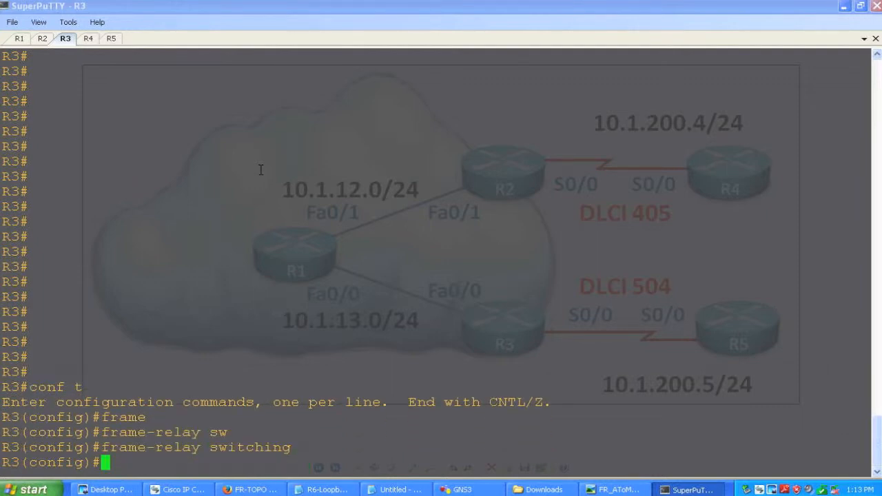
Step: Make R3 Serial0/0 Frame Relay encapsulation, inverse ARP off, DCE interface type, and bring it up
type("int s0/0")
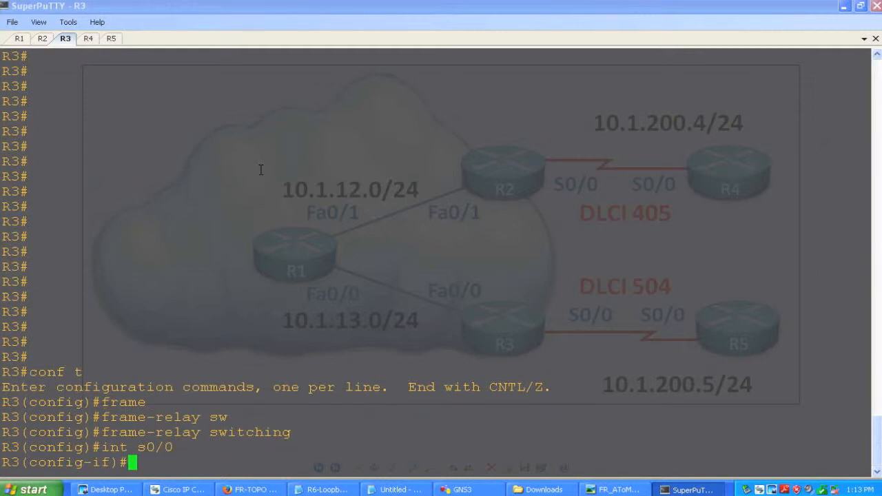
type("encapsulation frame-relay")
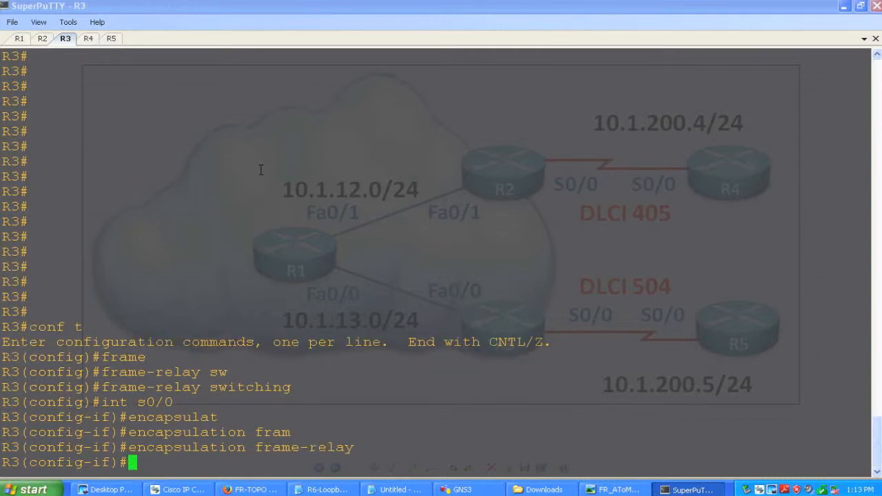
type("no frame3")
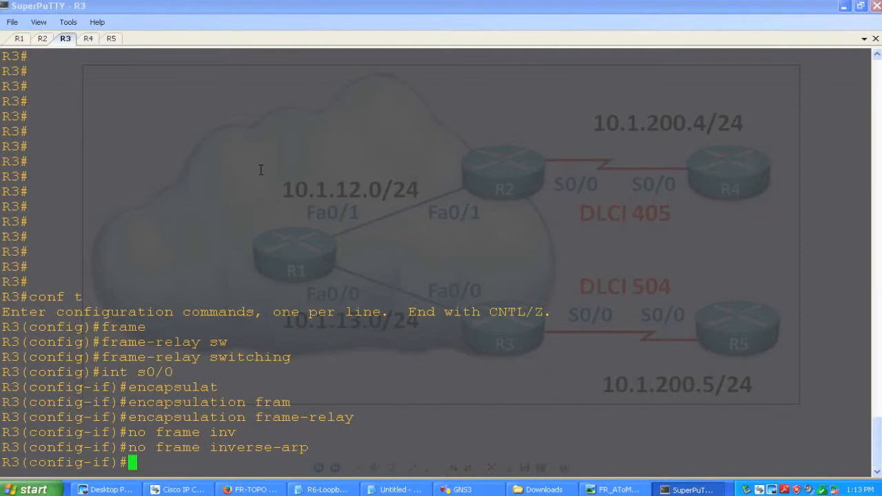
type("frame-relay intf-type")
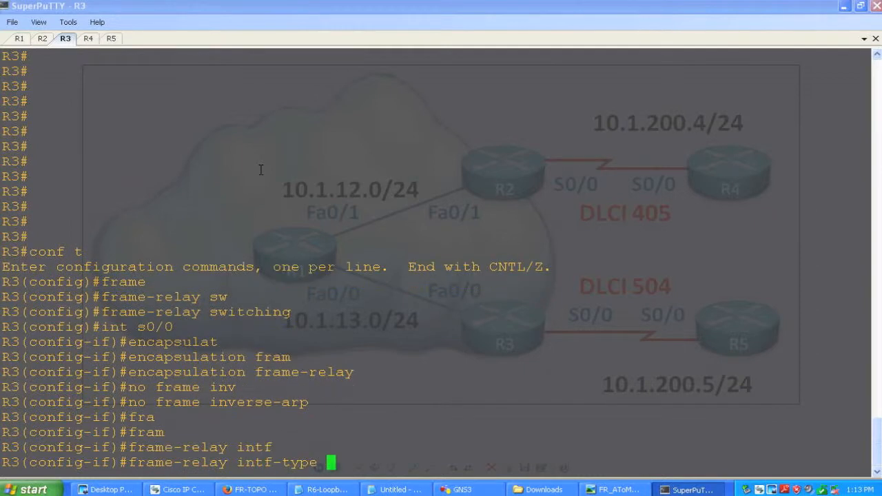
type("dce")
type("exit")
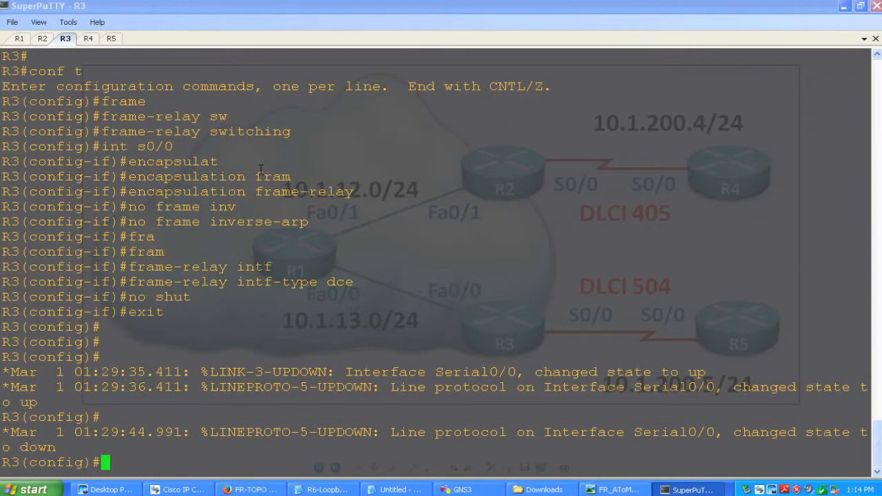
Step: Enter 'connect R3-R2 serial 0/0 504 l2transport' on R3 to start FR pseudowire switching
type("con")
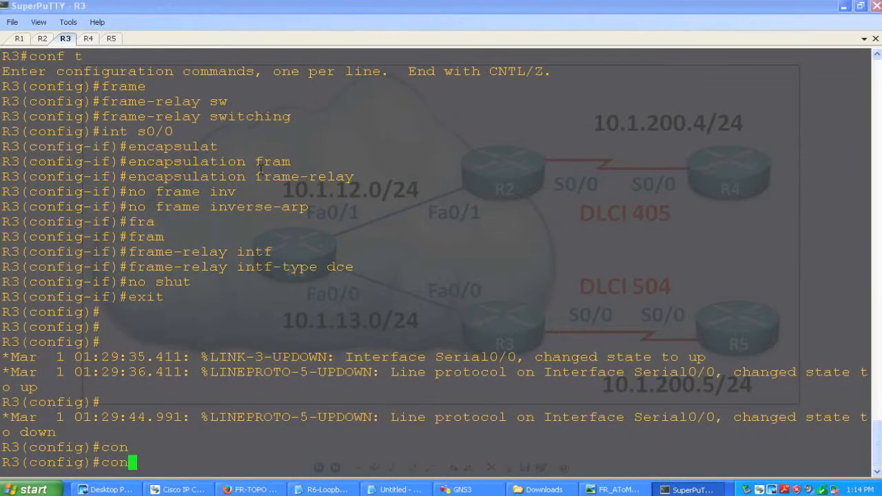
type("nect")
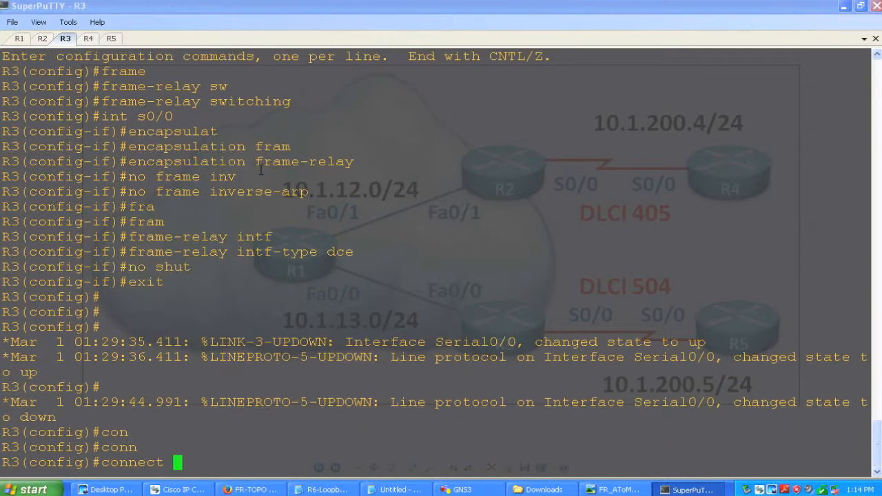
type("R3-R2 serial 0/0 504 ?")
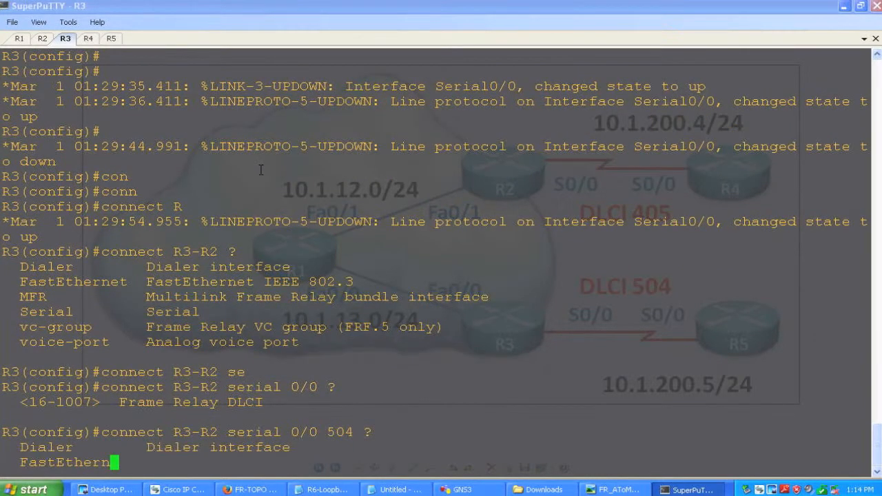
type("12")
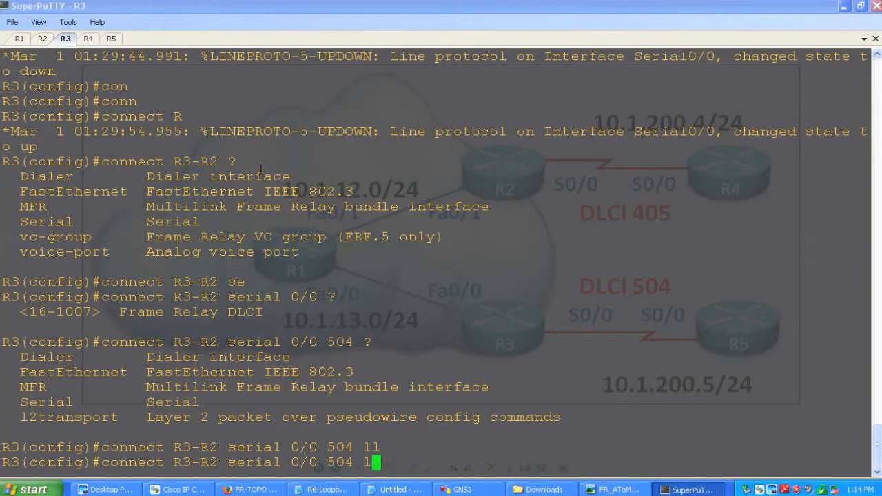
type("2transport")
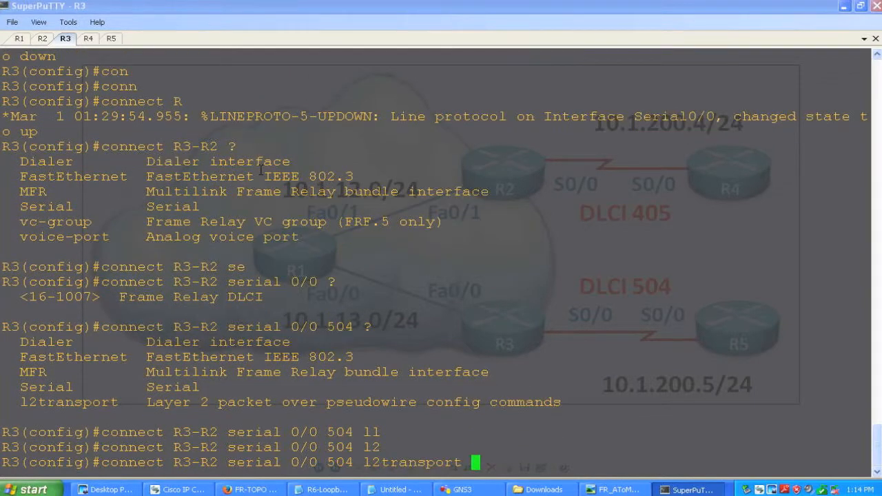
key("Return")
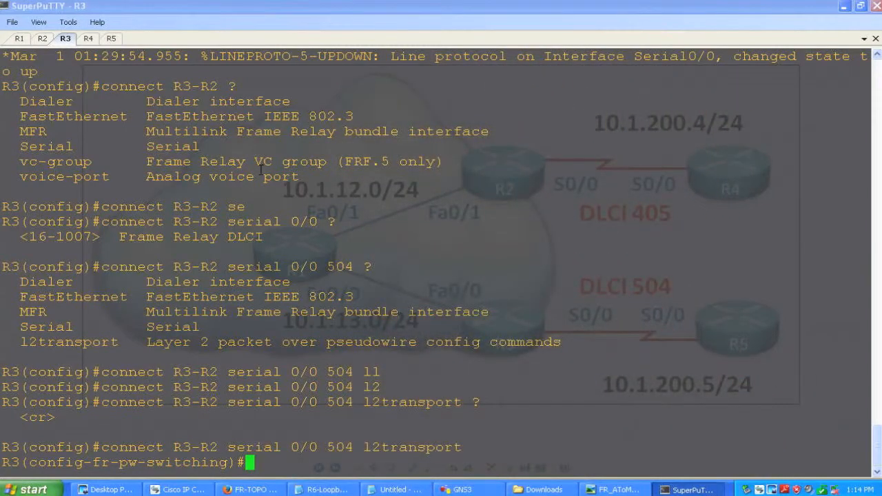
Step: Cross-connect DLCI 504 to peer 2.2.2.2 VC ID 200 with MPLS encapsulation and exit config
type("xconnect")
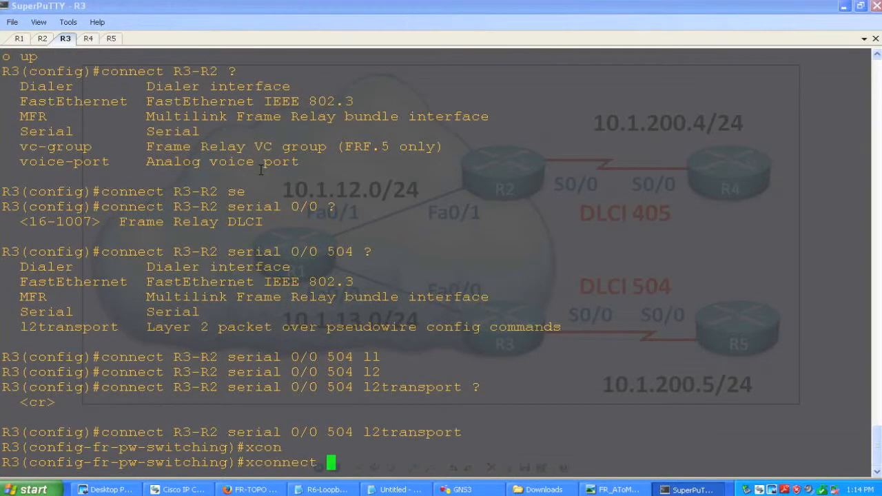
type("2.2.2.2 200 ?")
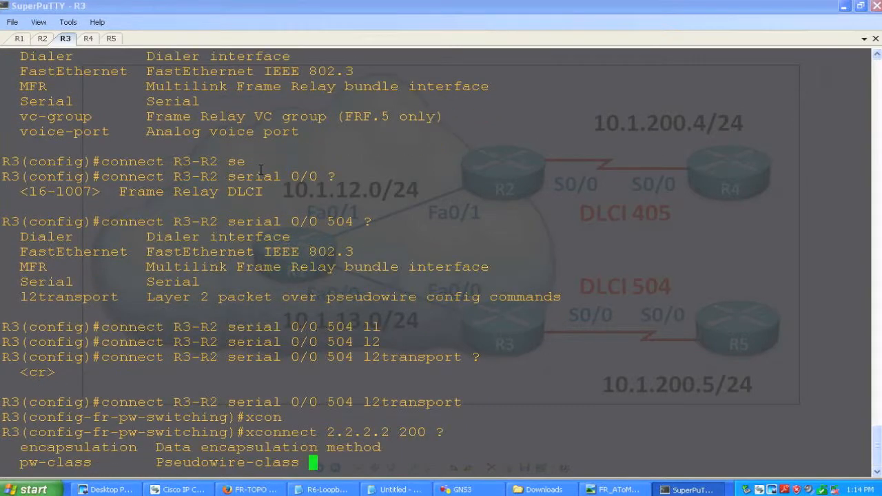
type("encapsulation")
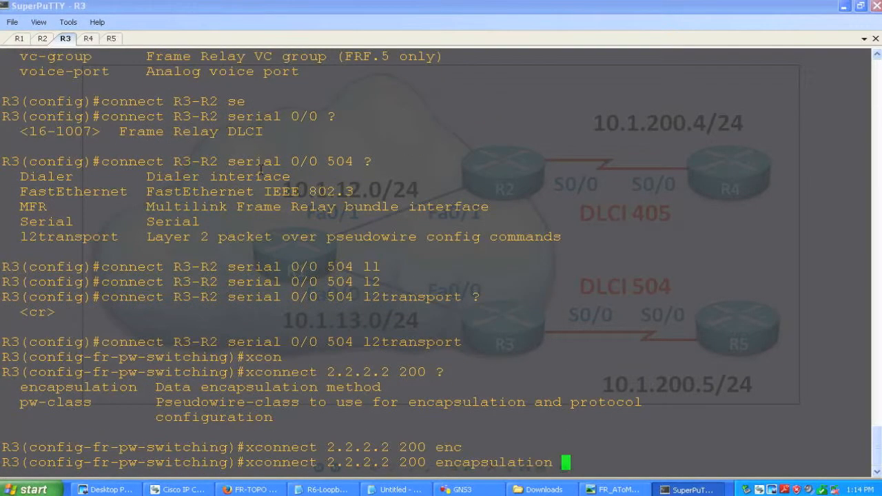
type("pls")
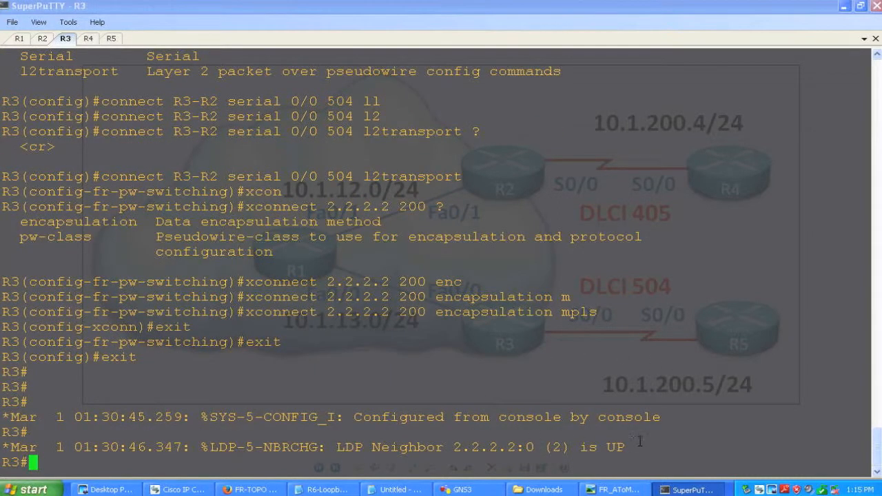
type("show mpls l2transport vc")
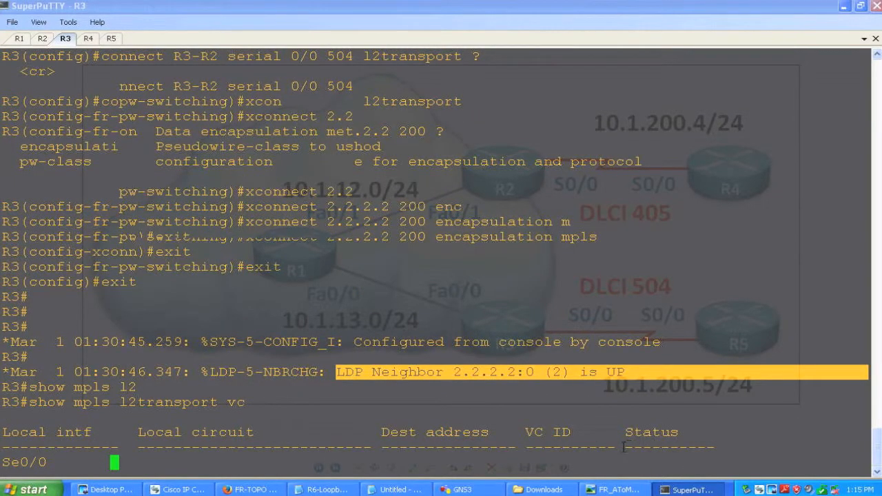
Step: Check 'show mpls l2transport vc' and its detail: VC 200 to 2.2.2.2 up, labels 19/19, zero packets
key("Return")
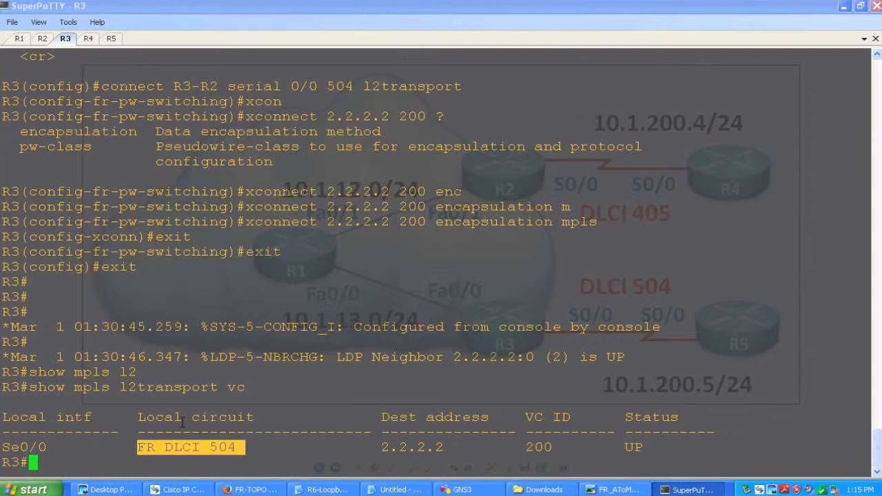
type("show mpls l2")
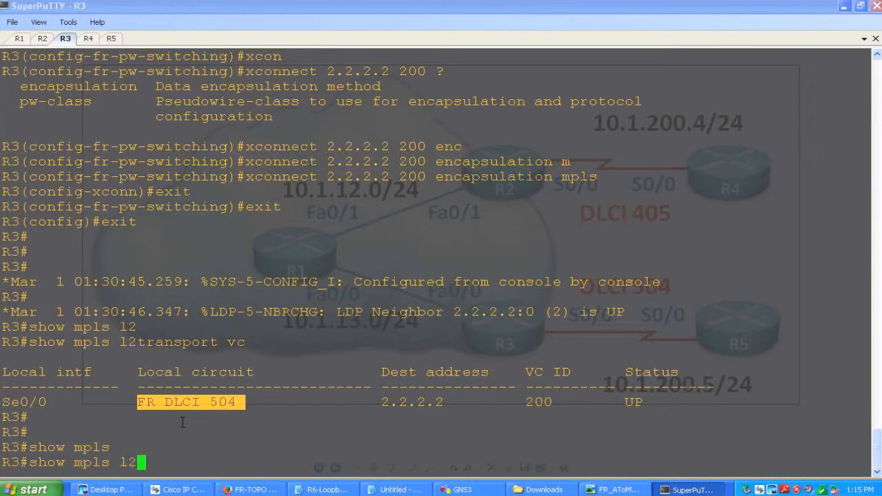
type("detail")
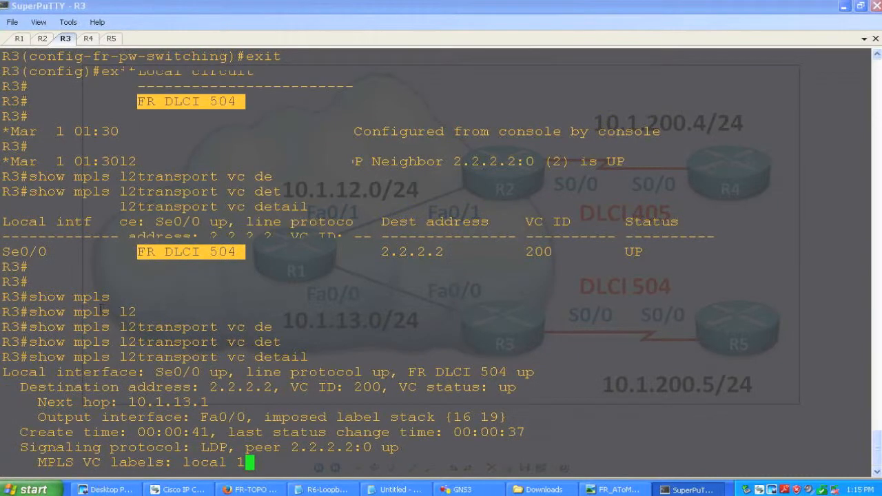
scroll("down", 3)
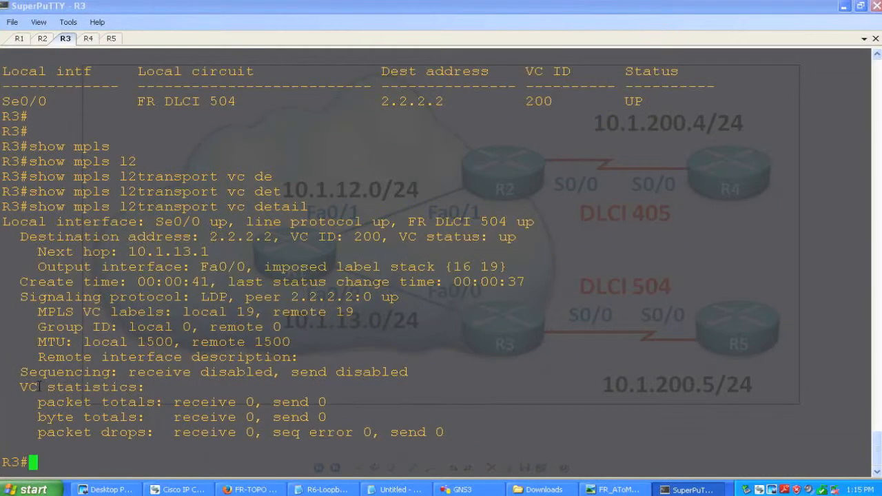
left_click_drag(39, 403, 338, 403)
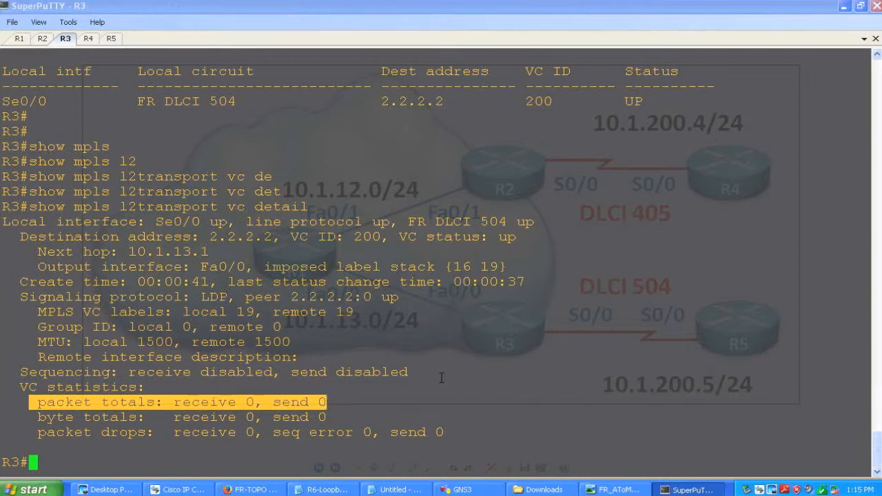
mouse_move(527, 192)
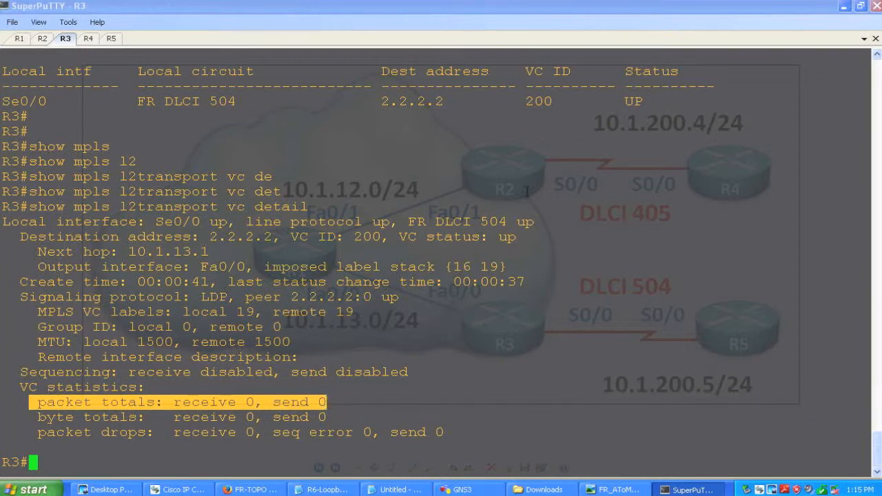
Step: Run 'show frame map' on R5 and R4 to see DLCI 504 and 405 maps now active
left_click(111, 38)
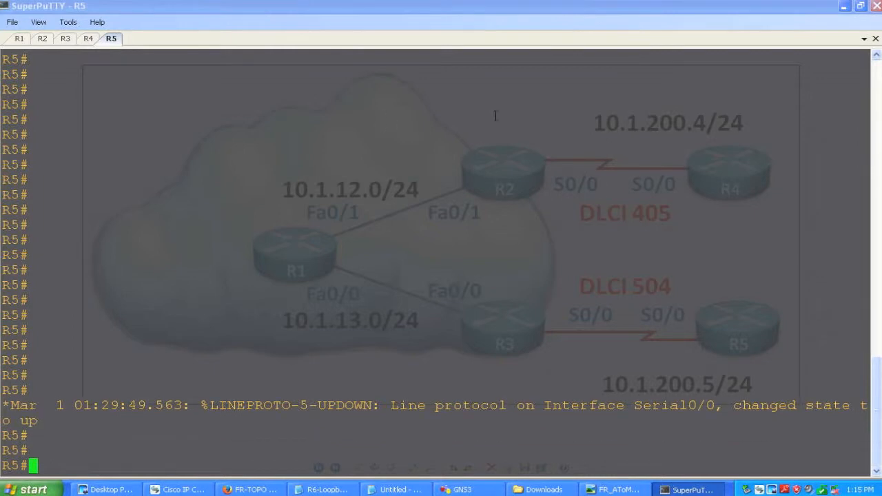
mouse_move(722, 404)
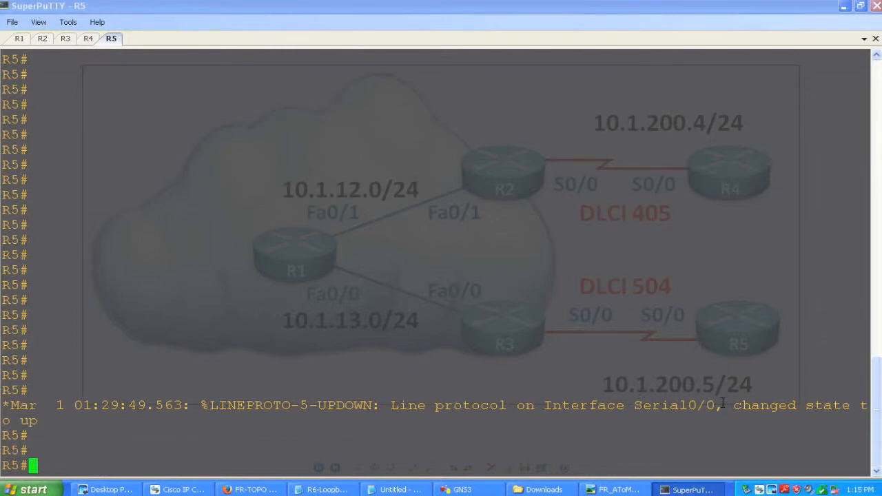
type("show fr3e")
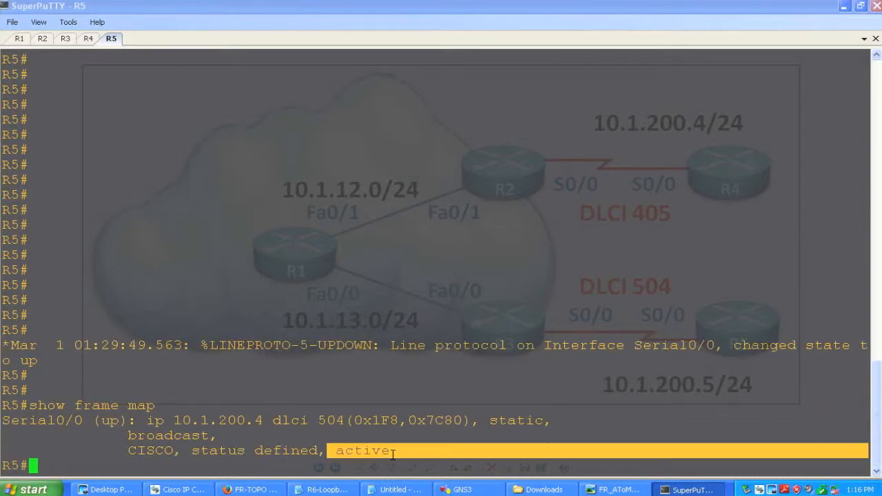
left_click(89, 38)
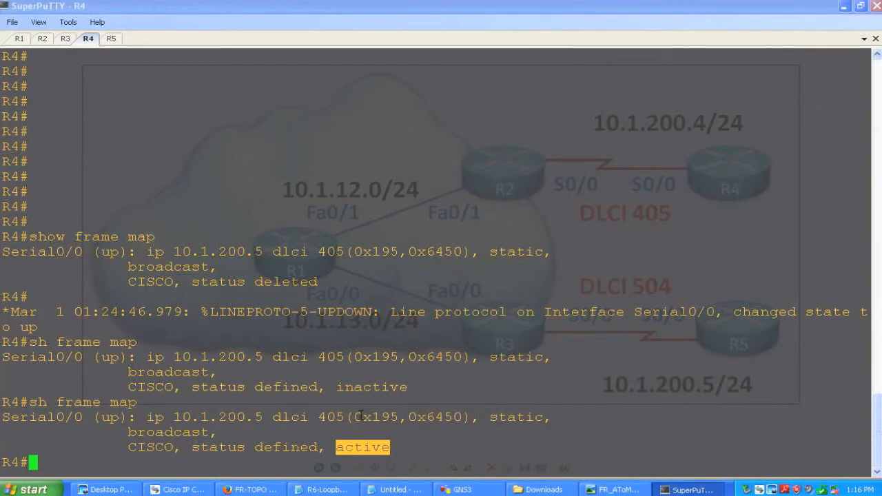
Step: Ping 10.1.200.5 from R4 with 1000 repeats, then return to R3 to watch pseudowire counters
type("ping")
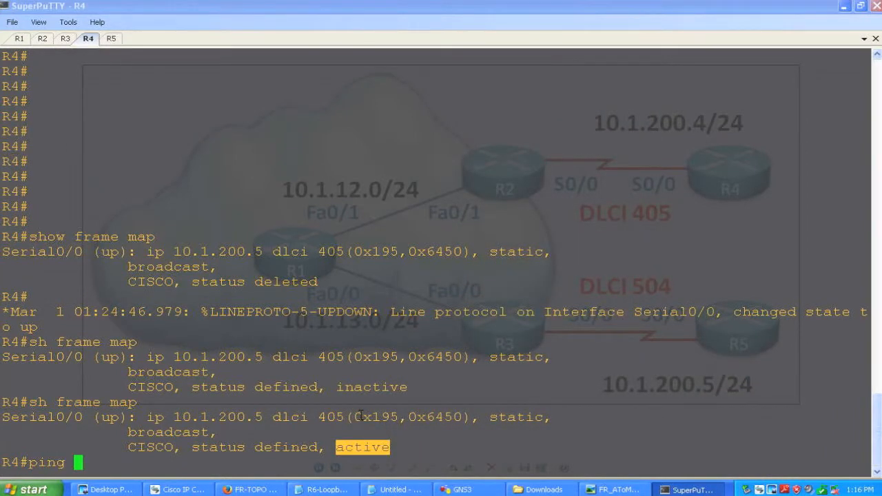
type("10.1.200.5 repeat 1000")
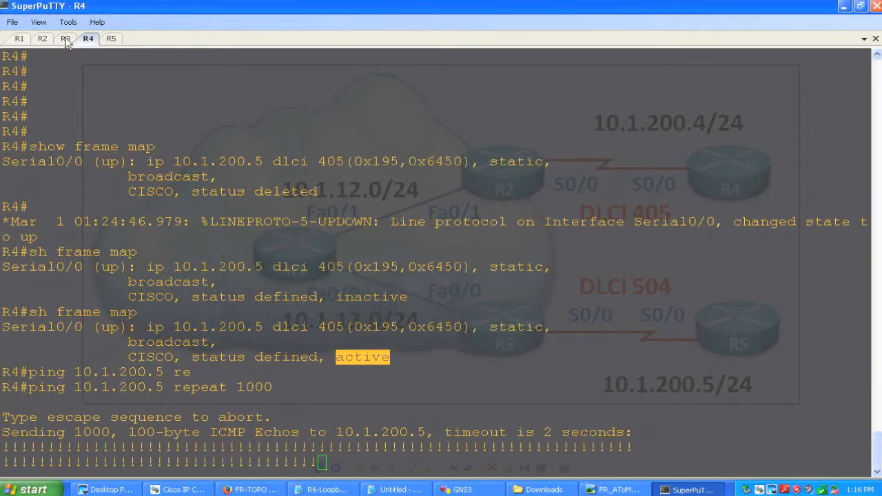
left_click(65, 39)
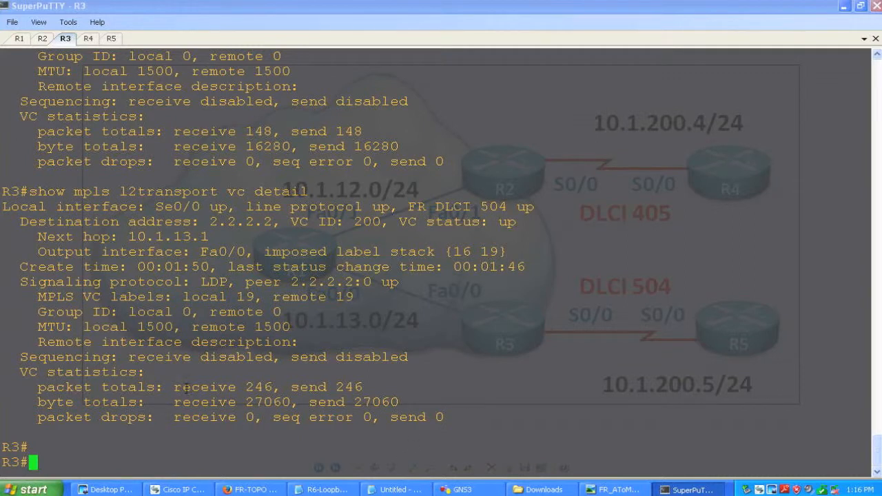
Step: Note R3's climbing received/sent packet counts and confirm R4's 1000-packet ping ends at 100 percent
left_click_drag(174, 386, 364, 386)
type("show mpls l2transport vc detail")
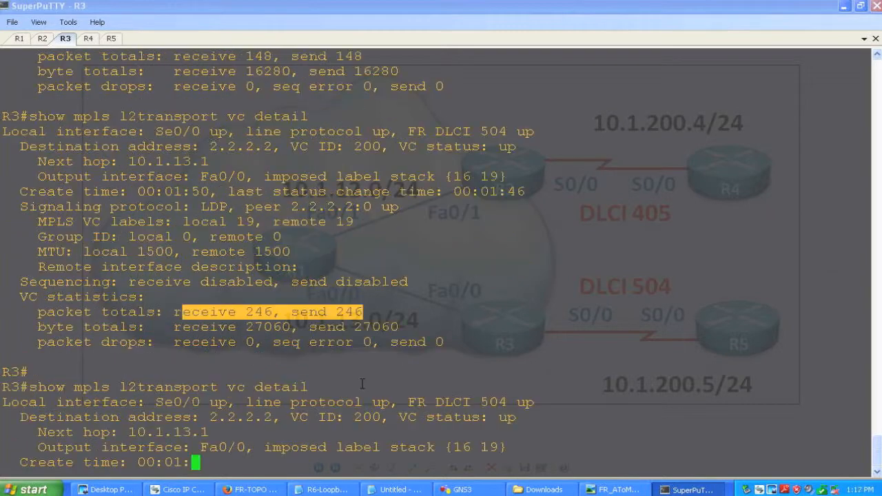
scroll("down", 3)
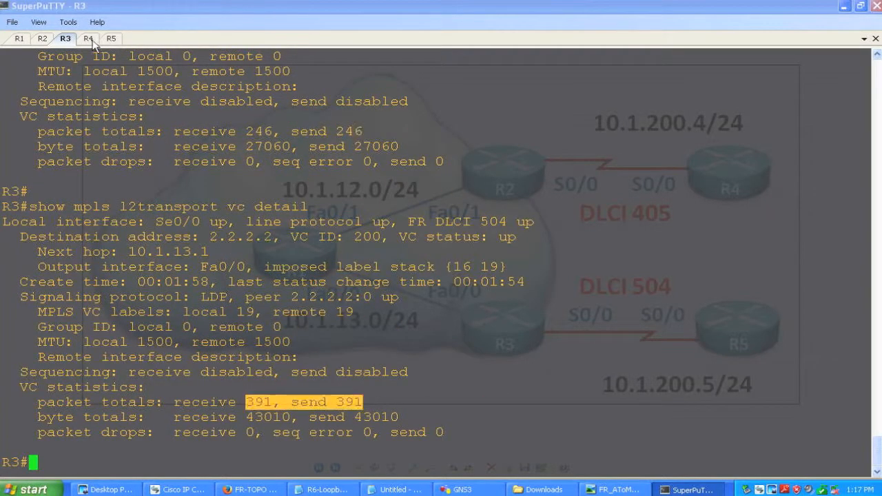
left_click(88, 39)
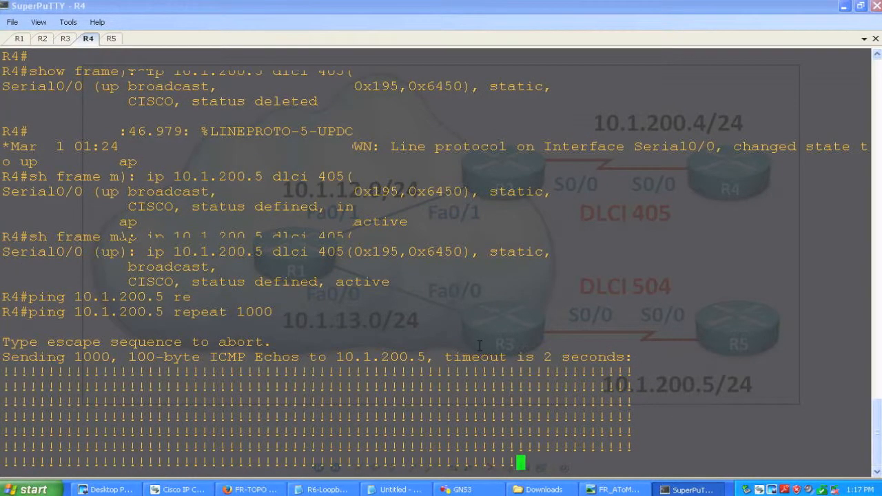
scroll("down", 3)
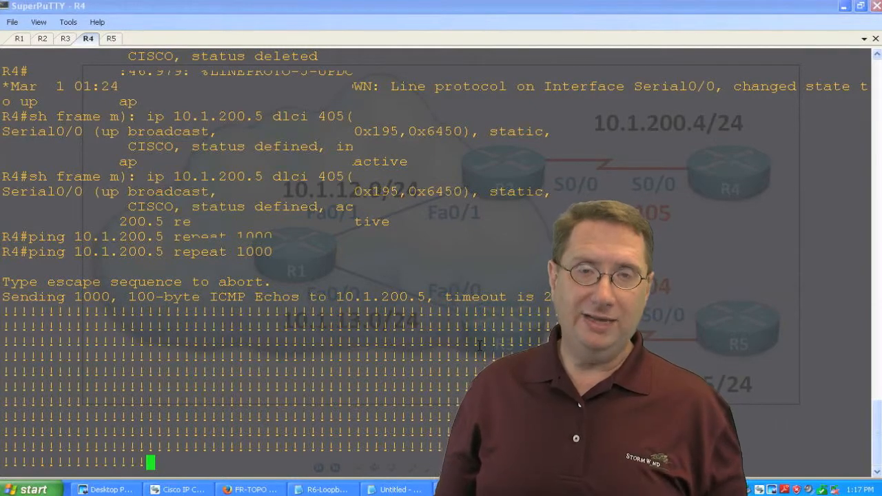
scroll("down", 3)
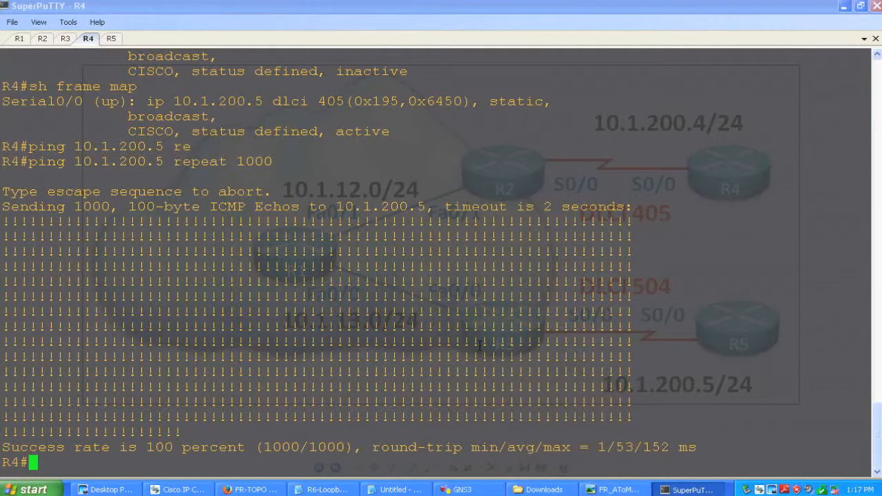
Step: Configure router eigrp 100 on R4 with no auto-summary and network 0.0.0.0, then move to R5
type("cofn t")
type("router")
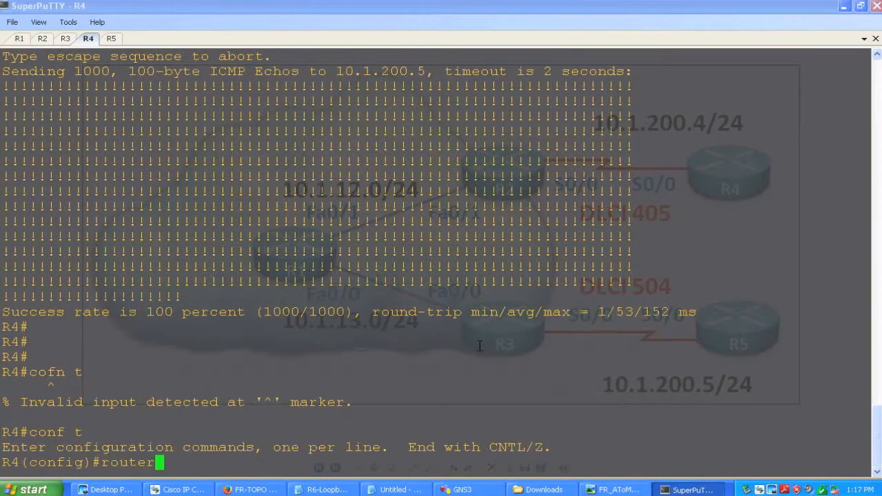
type("eigrp 100")
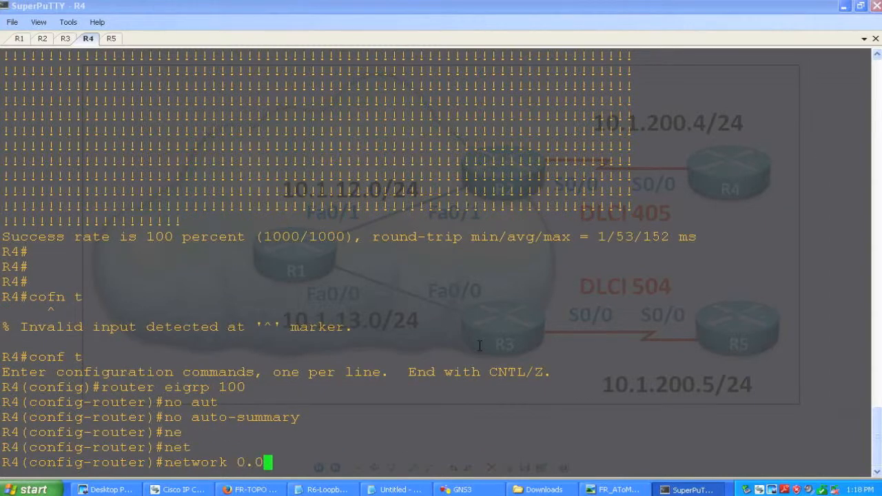
type(".0.0")
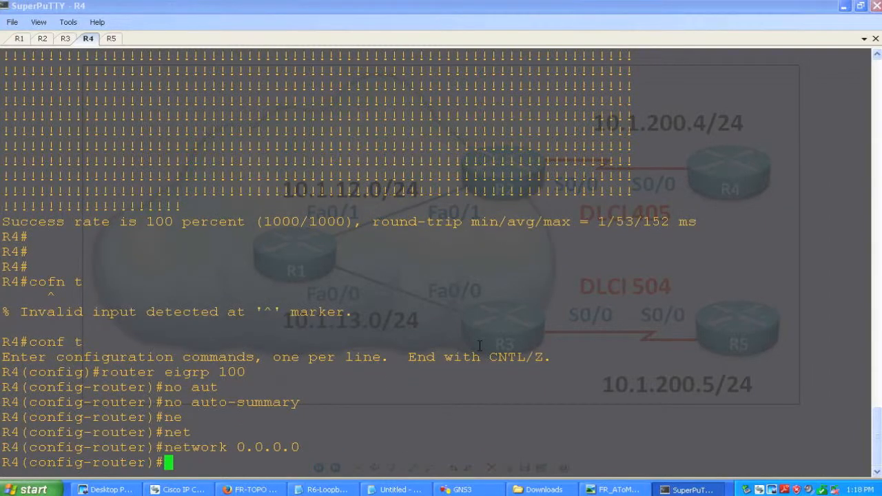
left_click(110, 39)
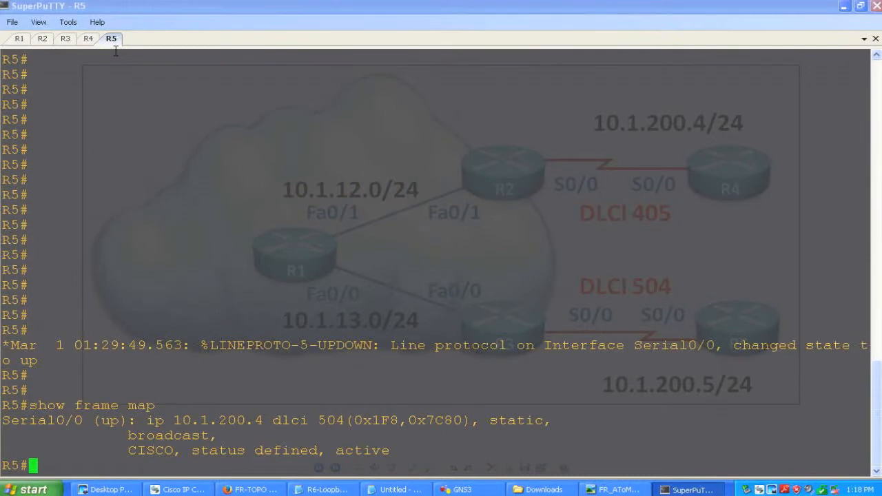
Step: Configure router eigrp 100 on R5 with no auto-summary and network 0.0.0.0; 'show ip eigrp neighbors' lists 10.1.200.4
type("conf t")
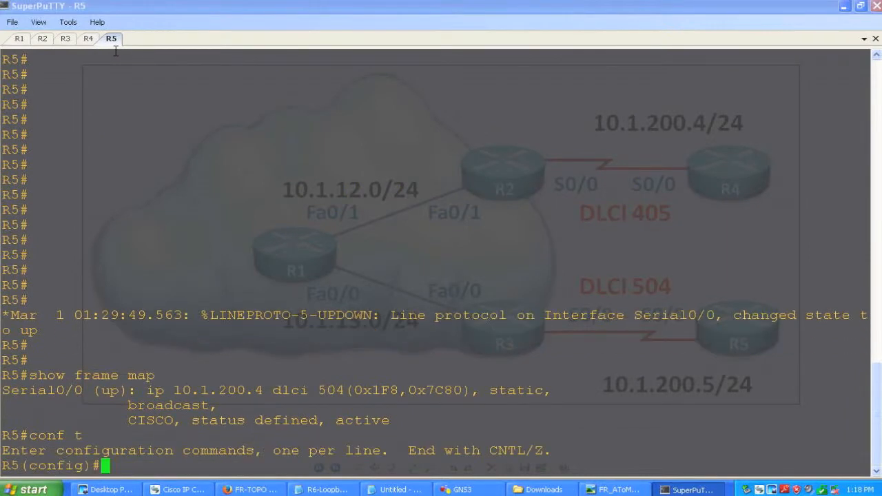
type("router eigrp 100")
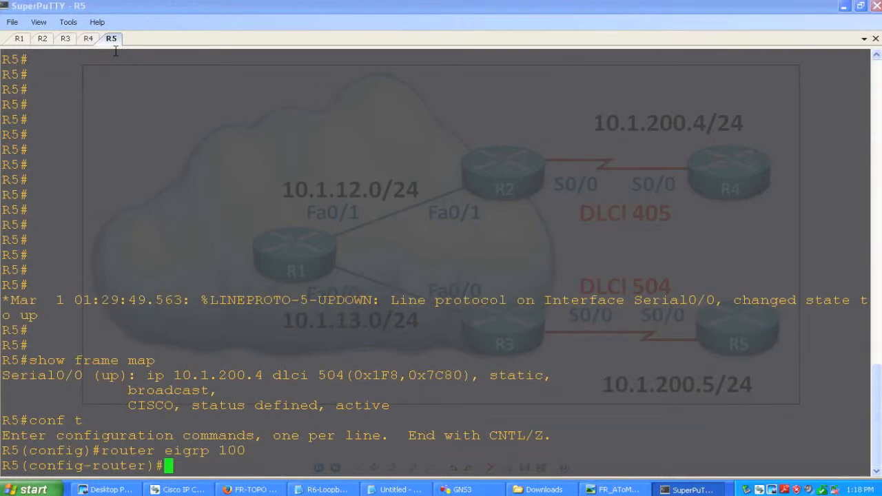
type("no auto-summary")
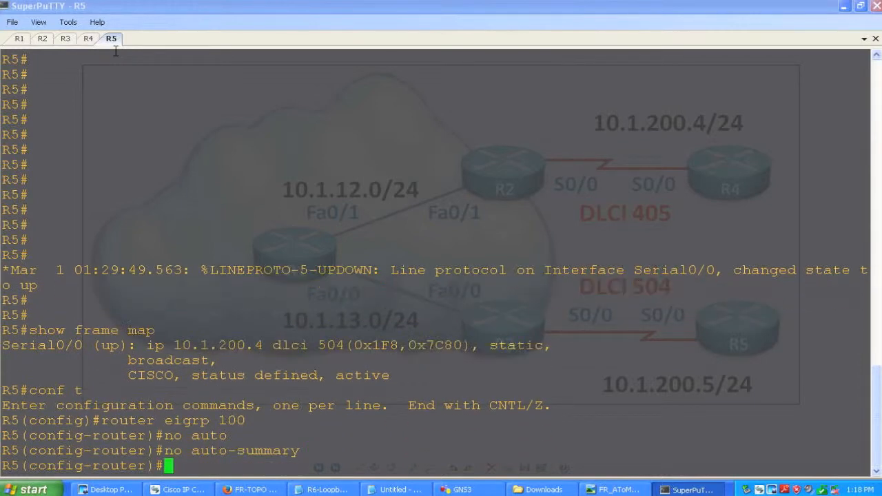
type("network 0.0.0.0")
type("exit")
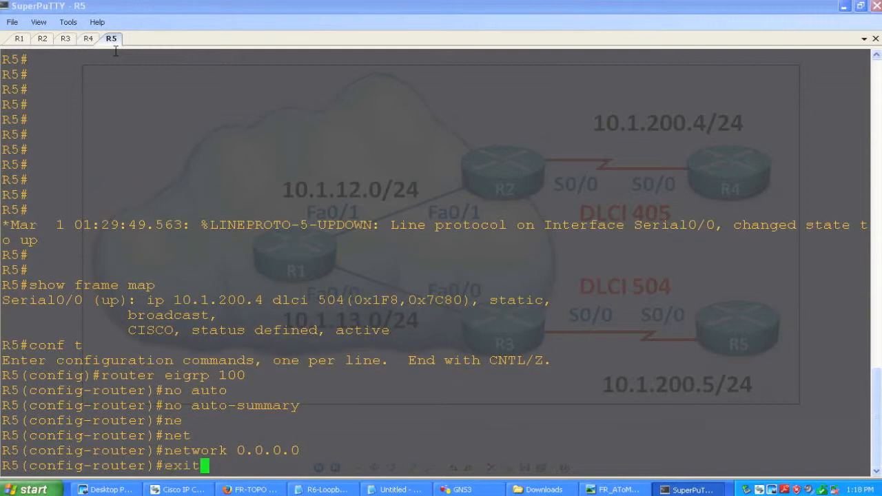
key("Return")
type("exit")
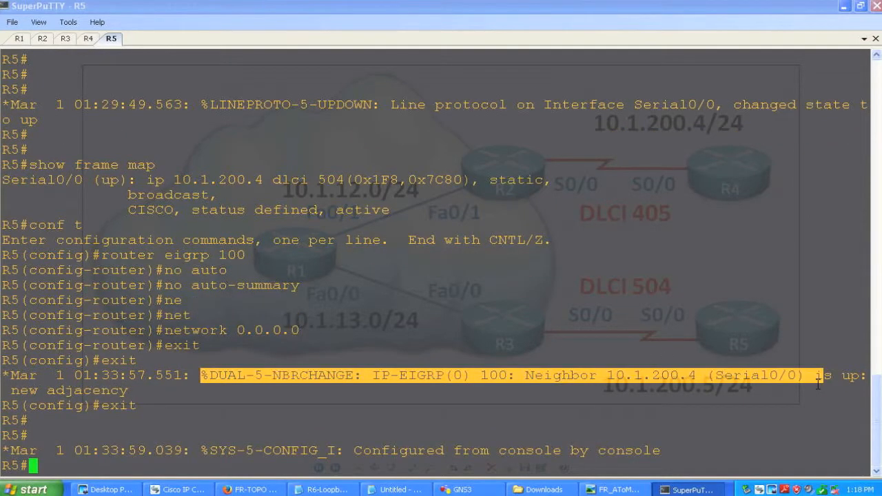
type("show ip eigrp neighbors")
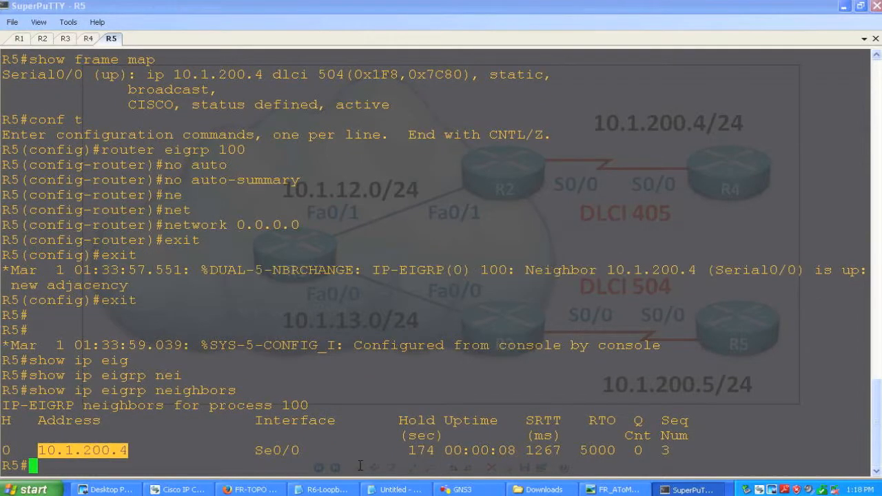
Step: Run 'traceroute 10.1.200.4 source lo 0' on R5, reaching R4 in one hop
type("tracerou")
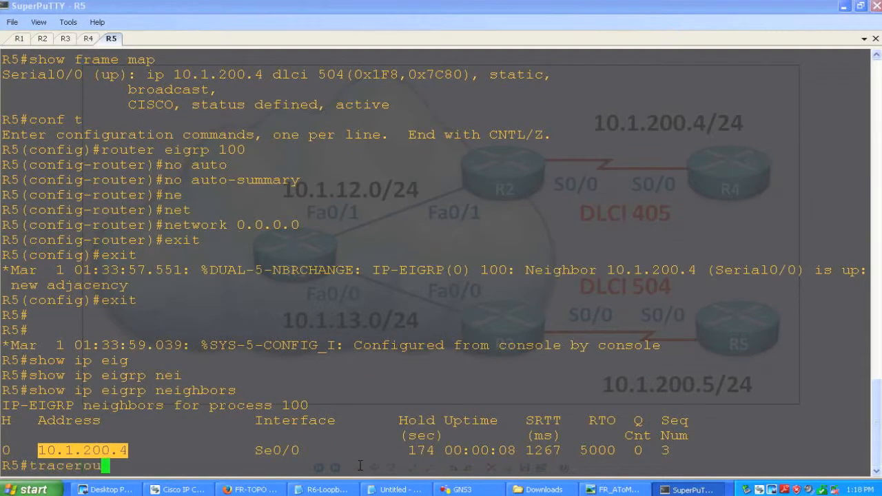
type("e")
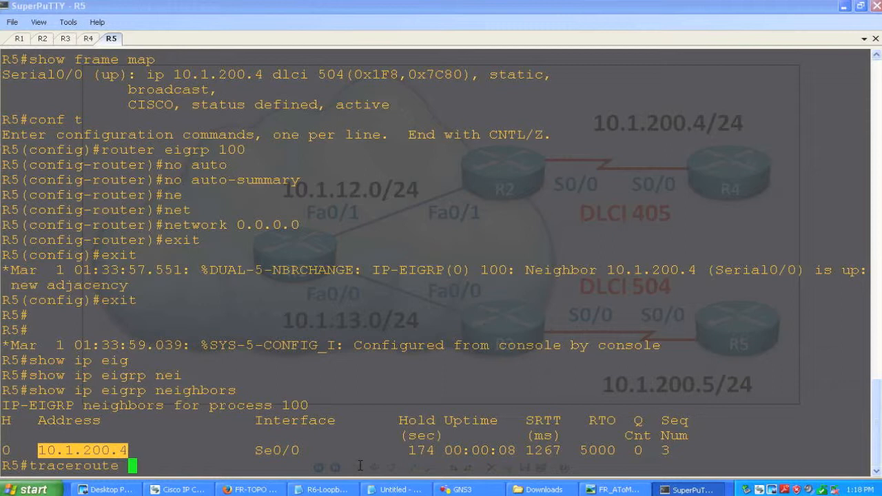
type("10.1.200.")
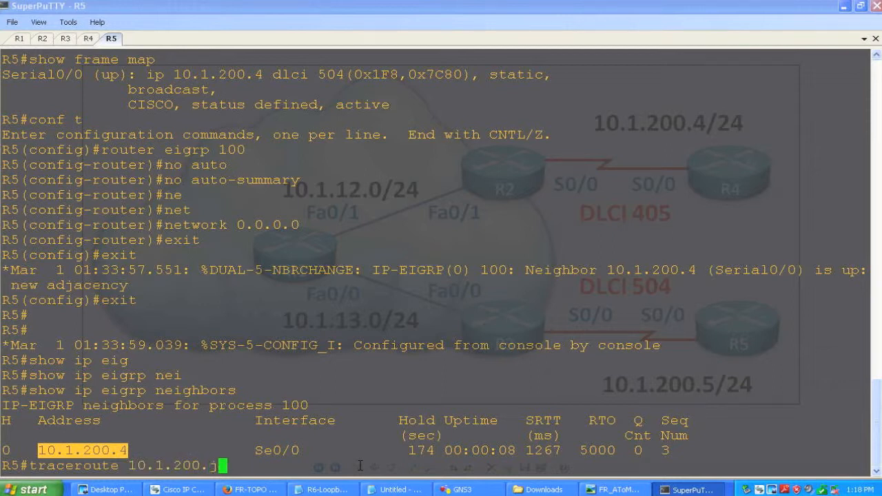
type("4")
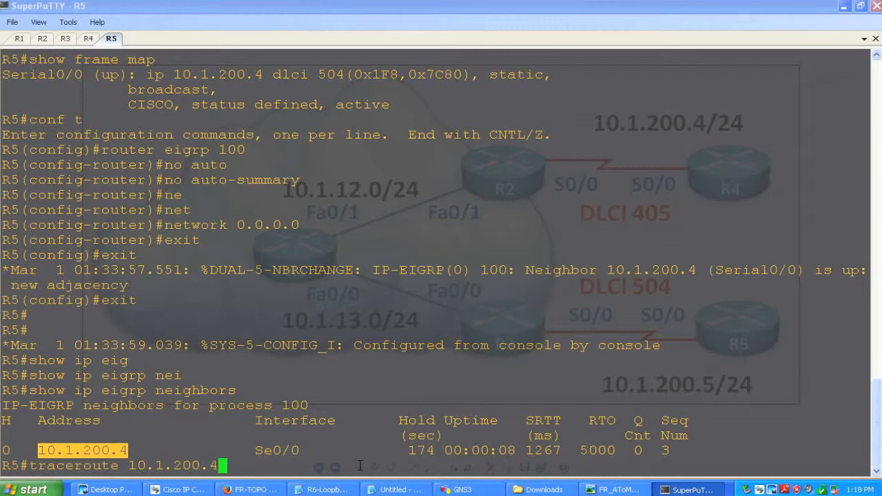
type("source lo 0")
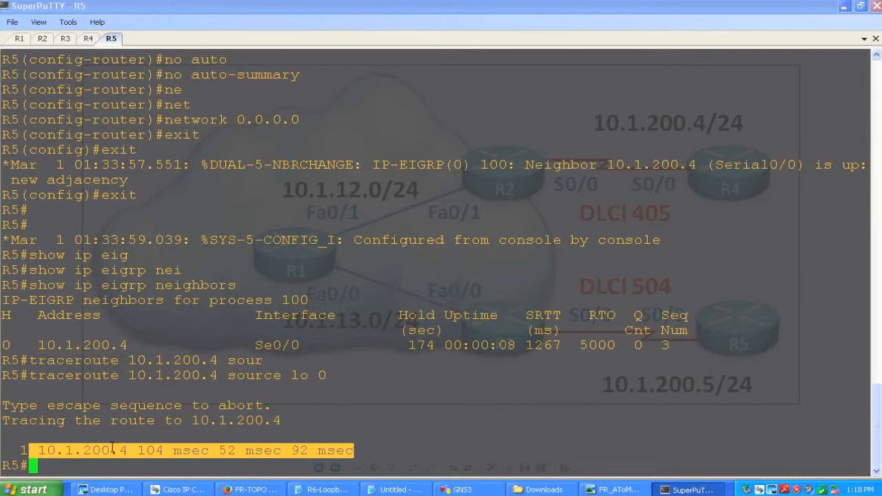
Step: Show the EIGRP route to 4.4.4.0/24 via 10.1.200.4, then ping 4.4.4.4 successfully
type("show ip int")
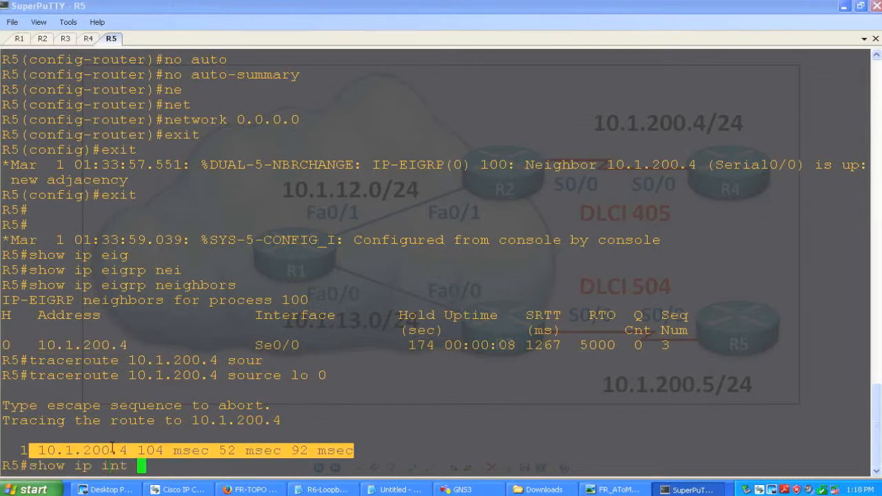
type("route eig")
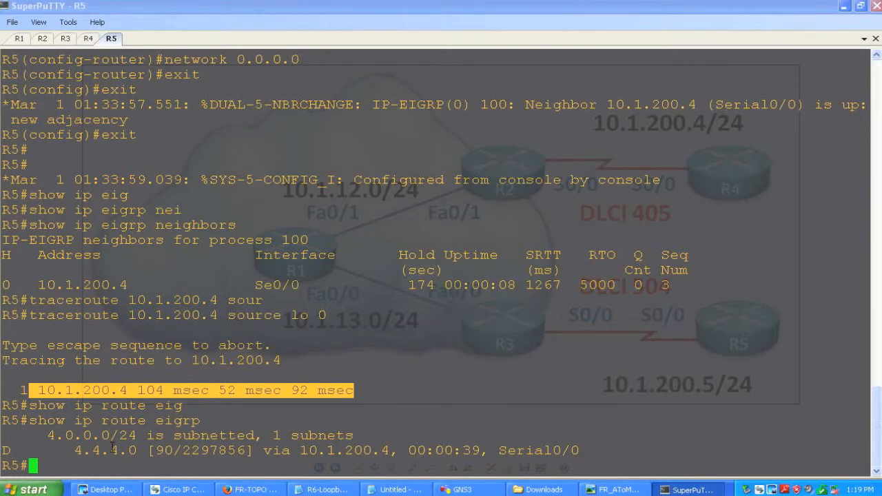
type("ping 4.4.4.4")
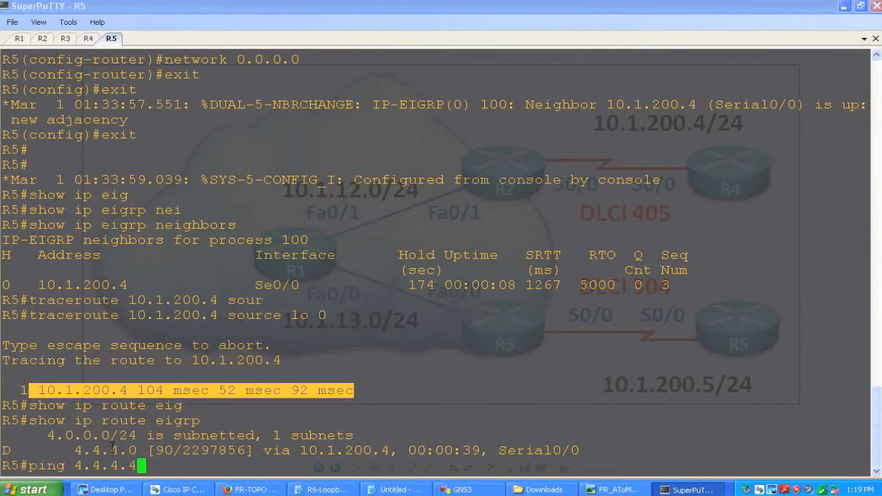
key("Return")
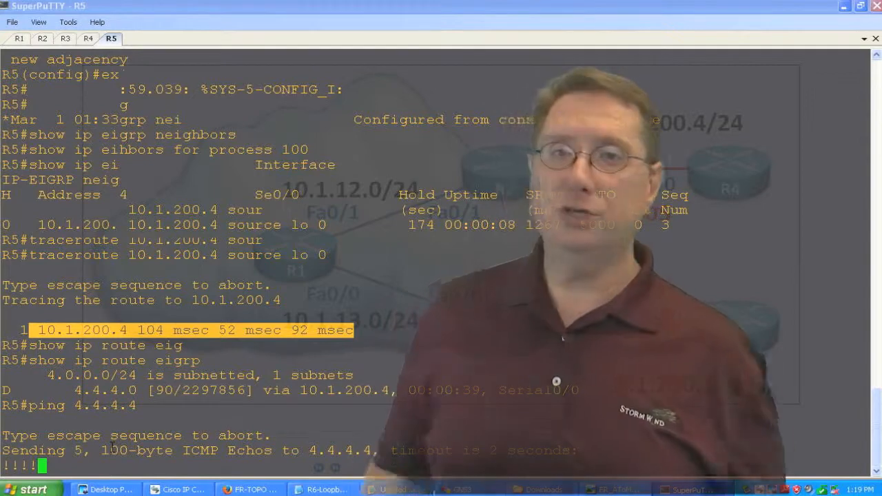